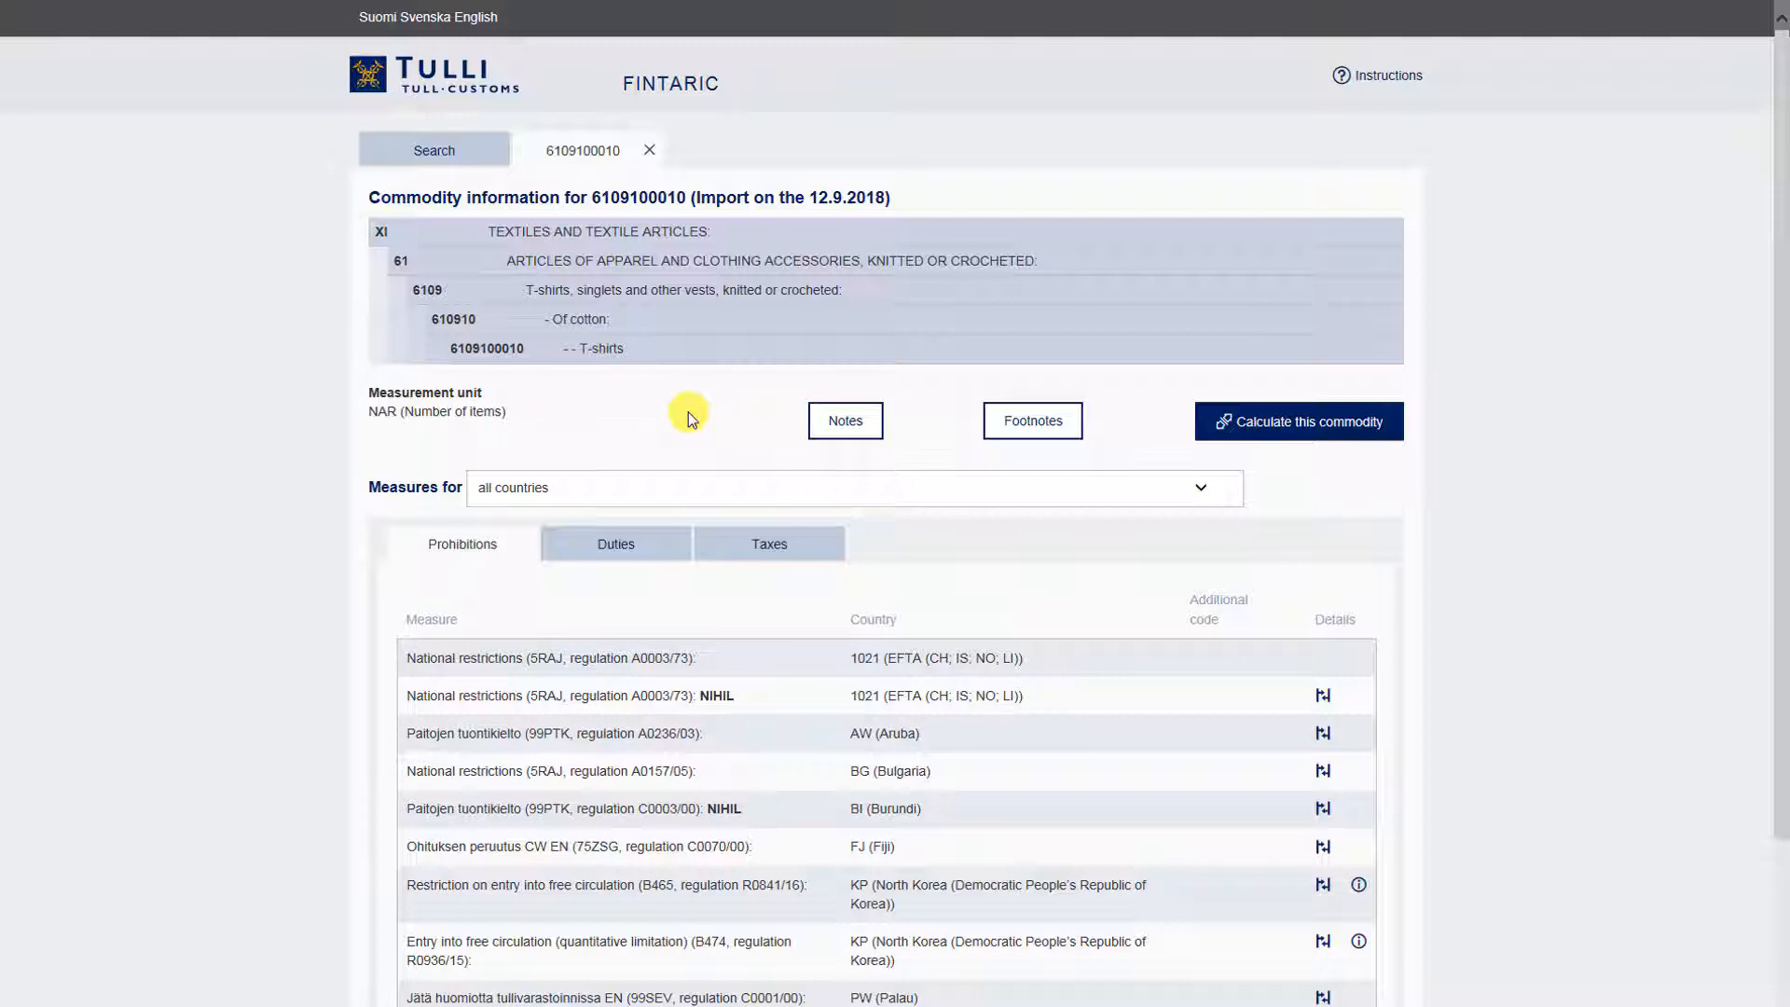
{"action": "mouse_move", "coordinate": [827, 427]}
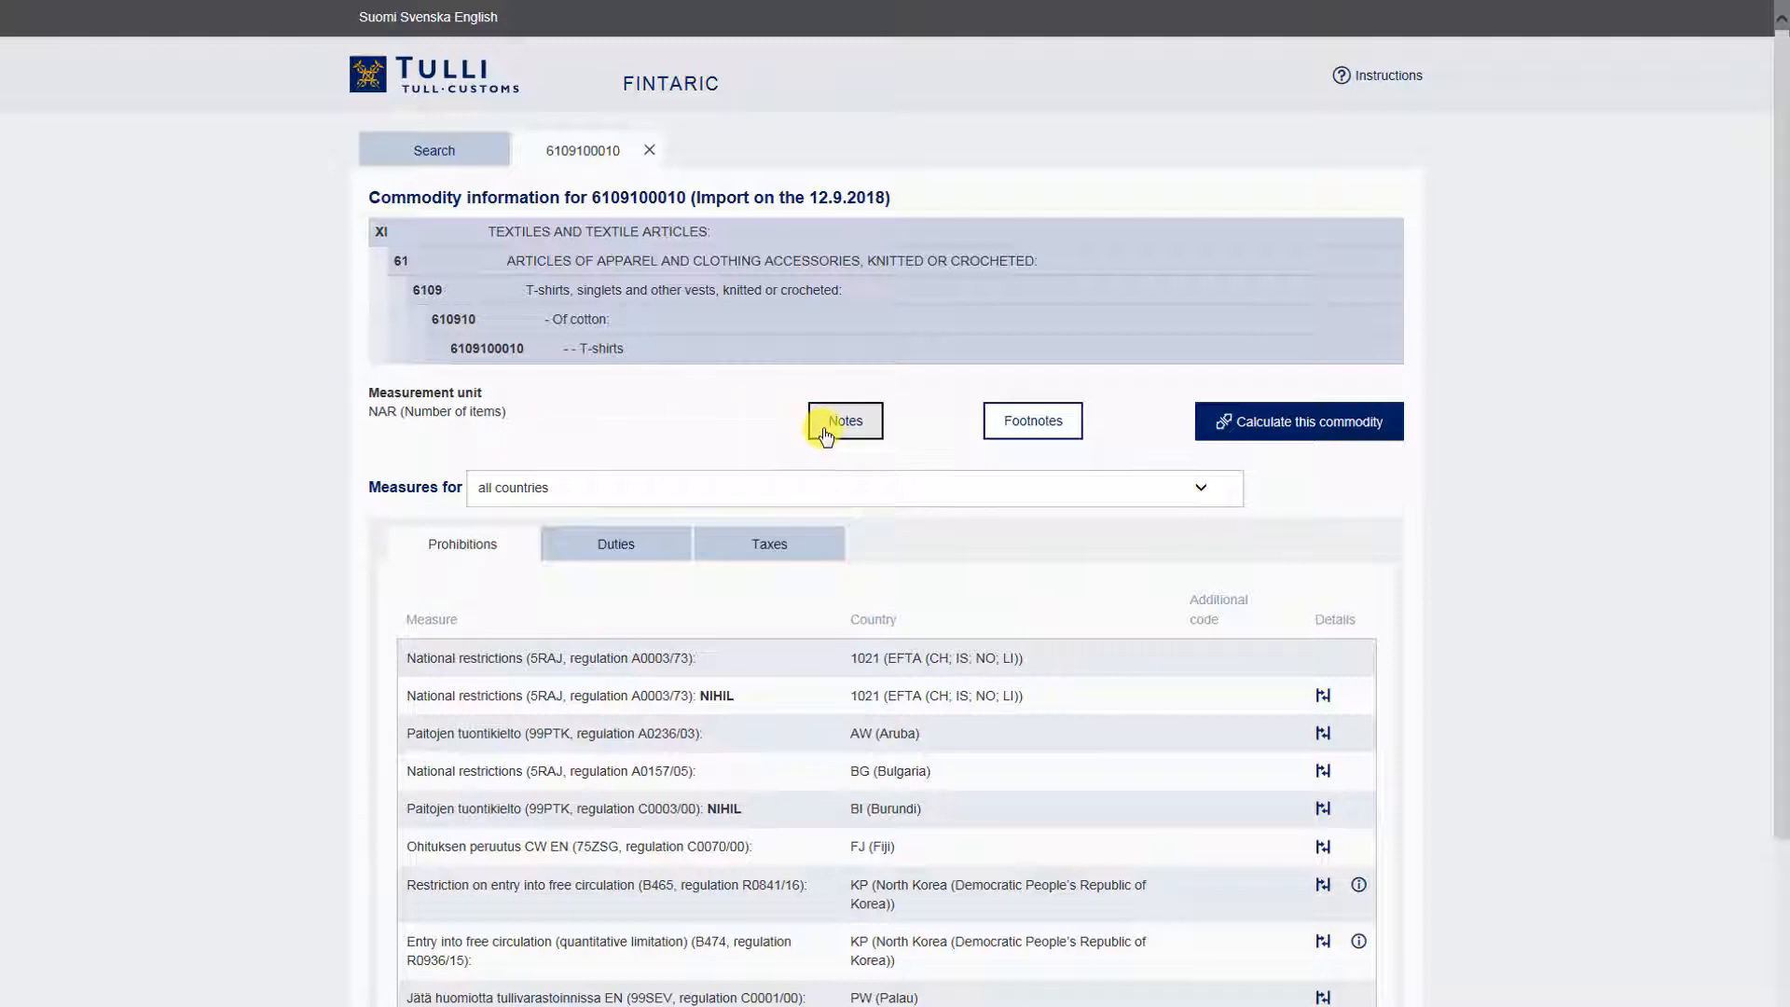
{"action": "left_click", "coordinate": [843, 421]}
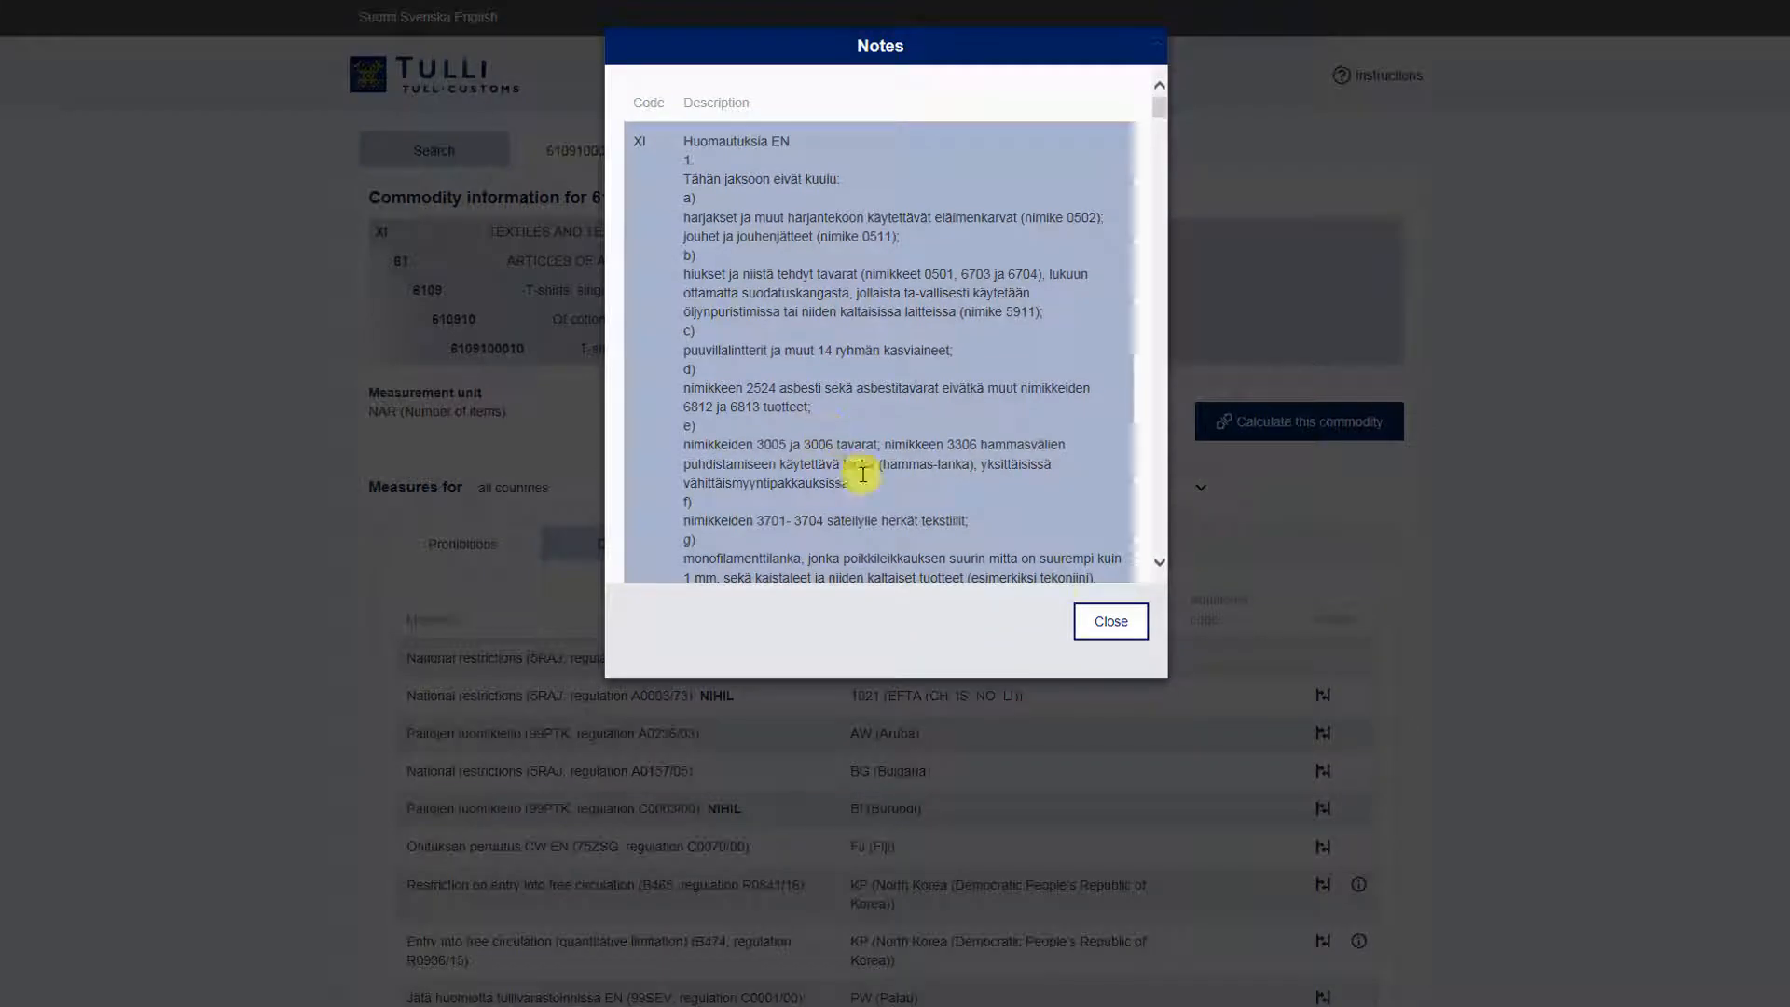
{"action": "left_click", "coordinate": [1110, 621]}
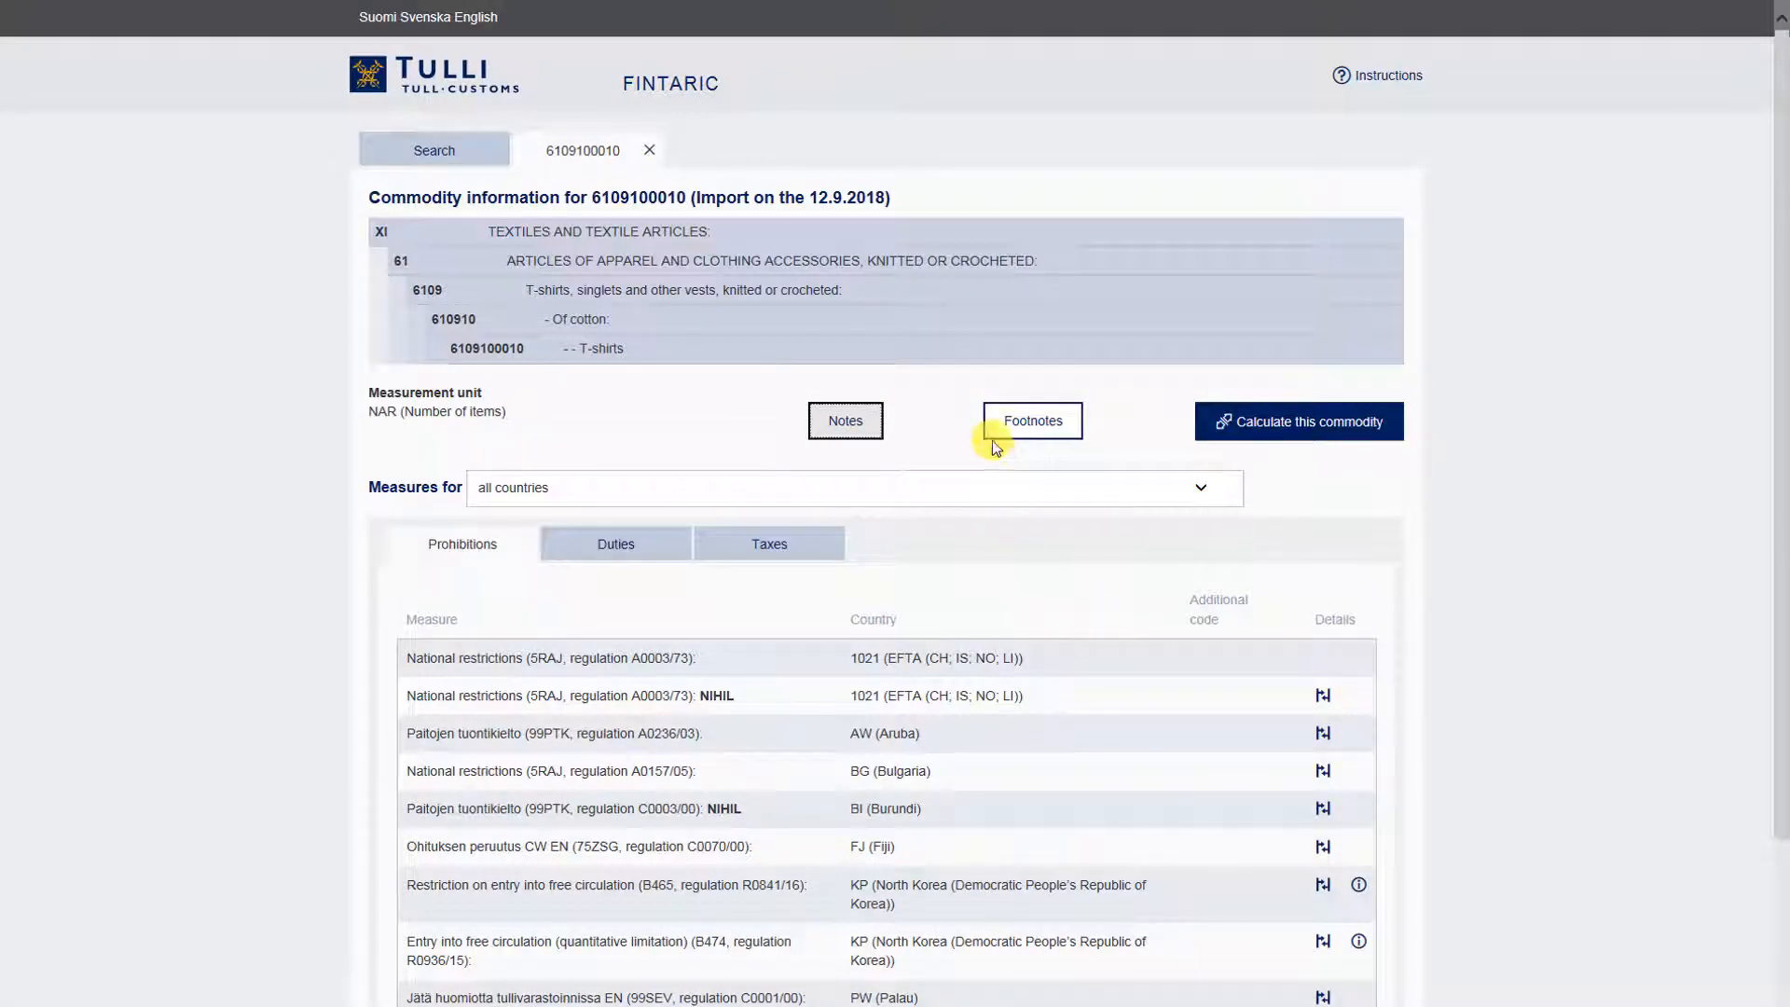
{"action": "left_click", "coordinate": [1033, 422]}
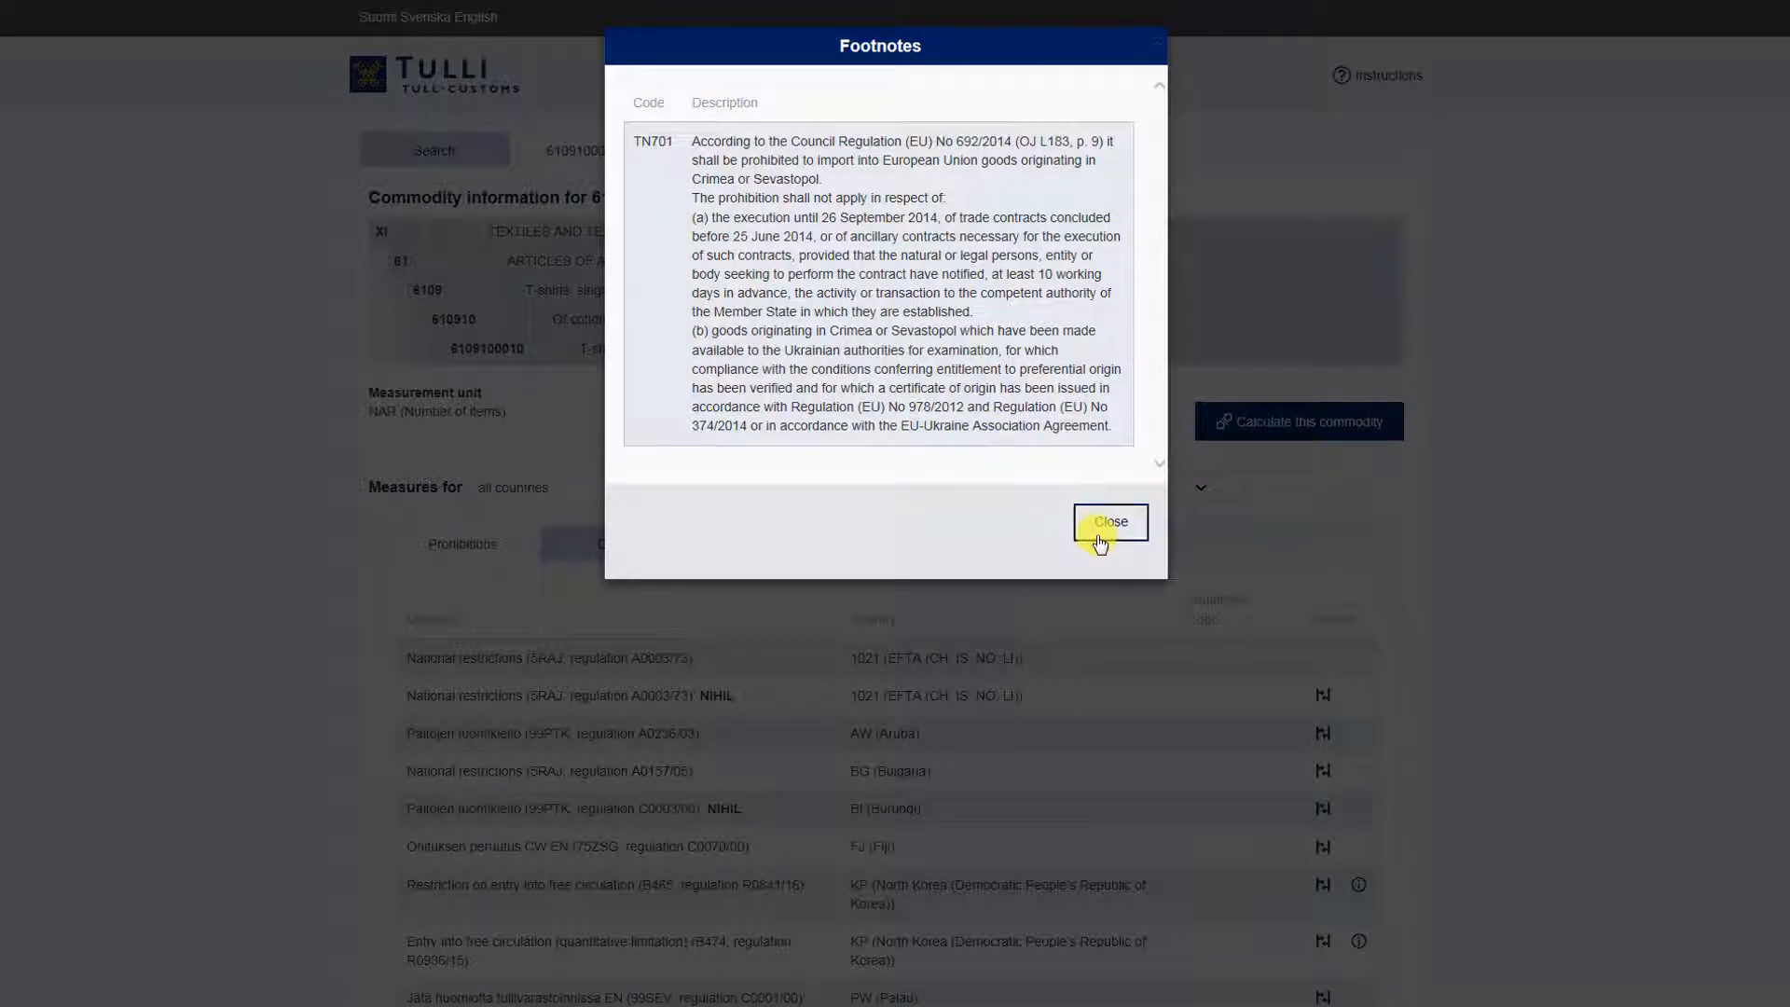
{"action": "left_click", "coordinate": [1110, 522]}
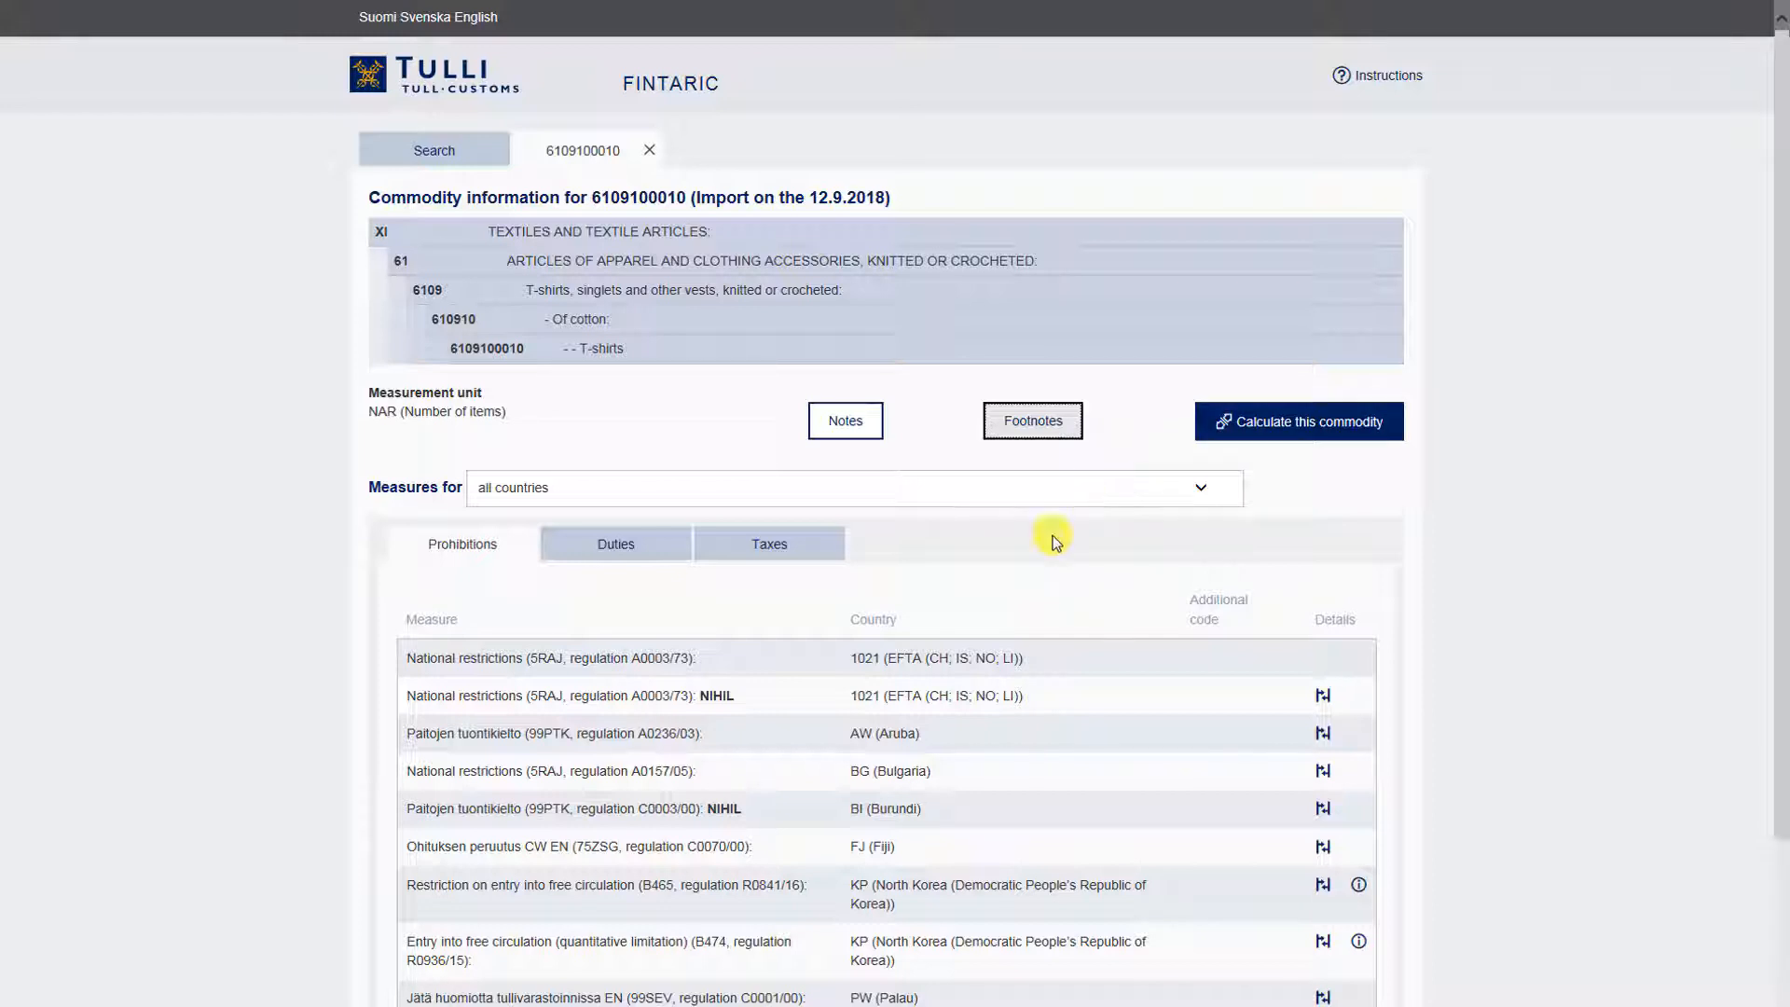
{"action": "mouse_move", "coordinate": [511, 552]}
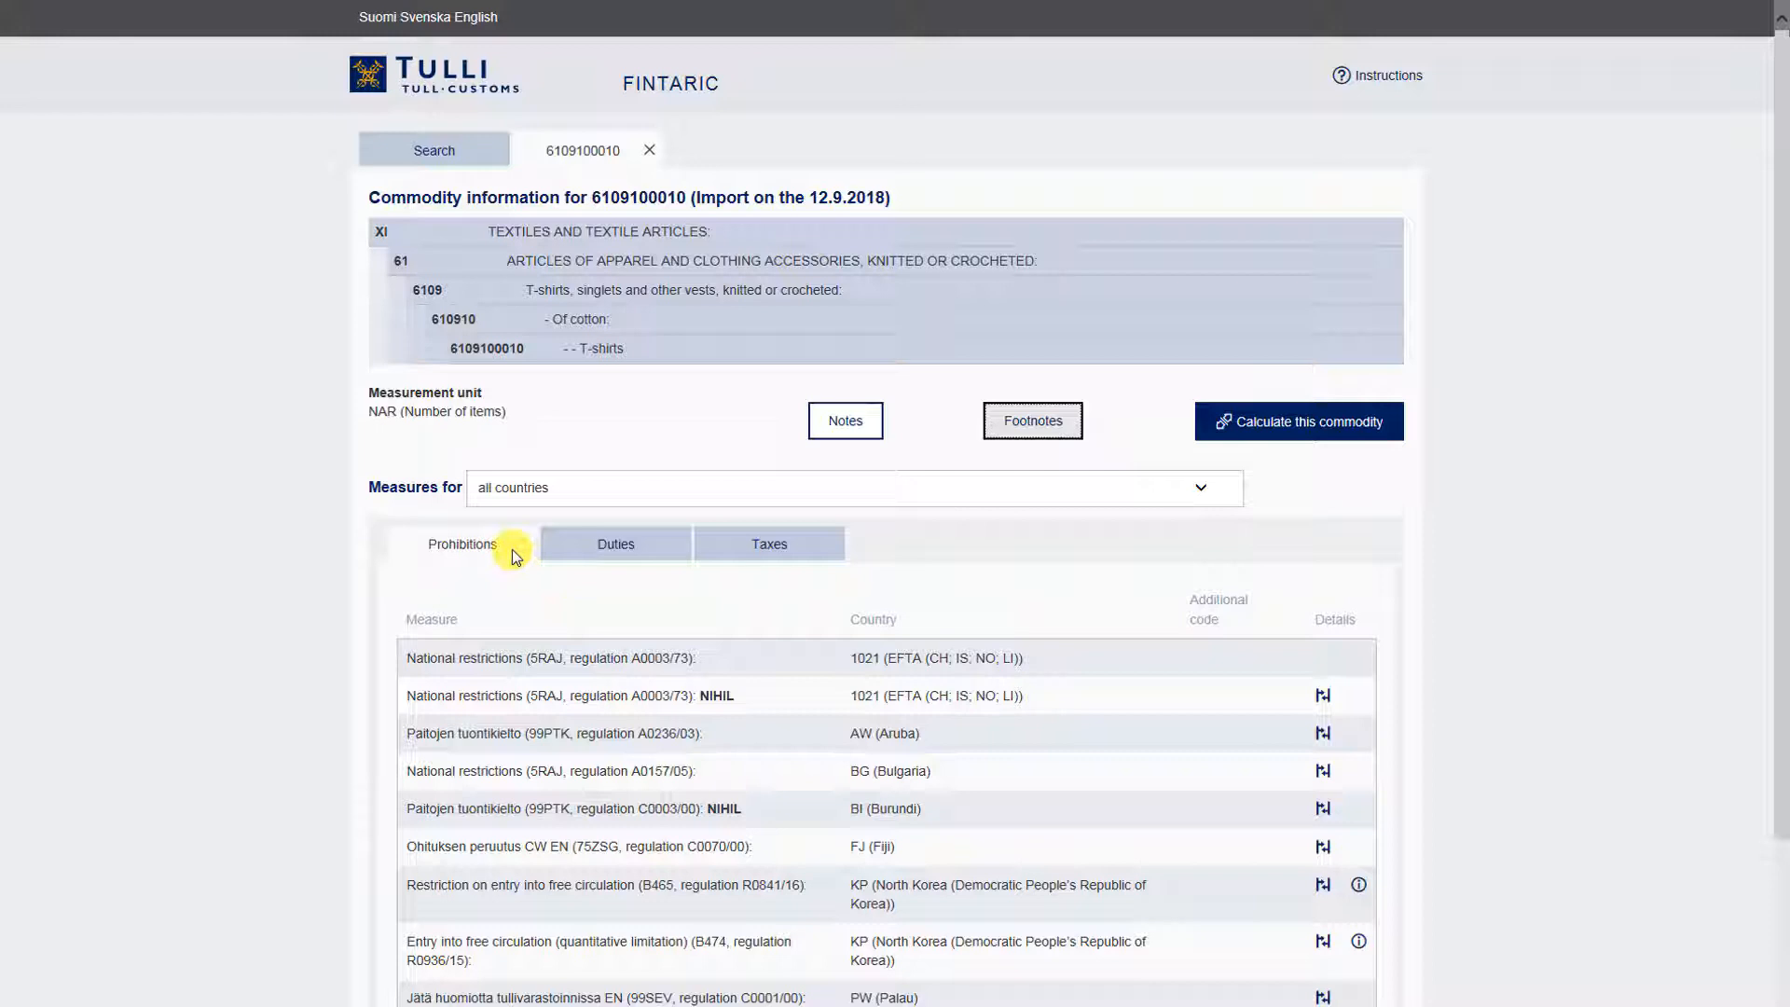
View the duties (12% third-country duty), then the taxes with four VAT rates
{"action": "left_click", "coordinate": [615, 545]}
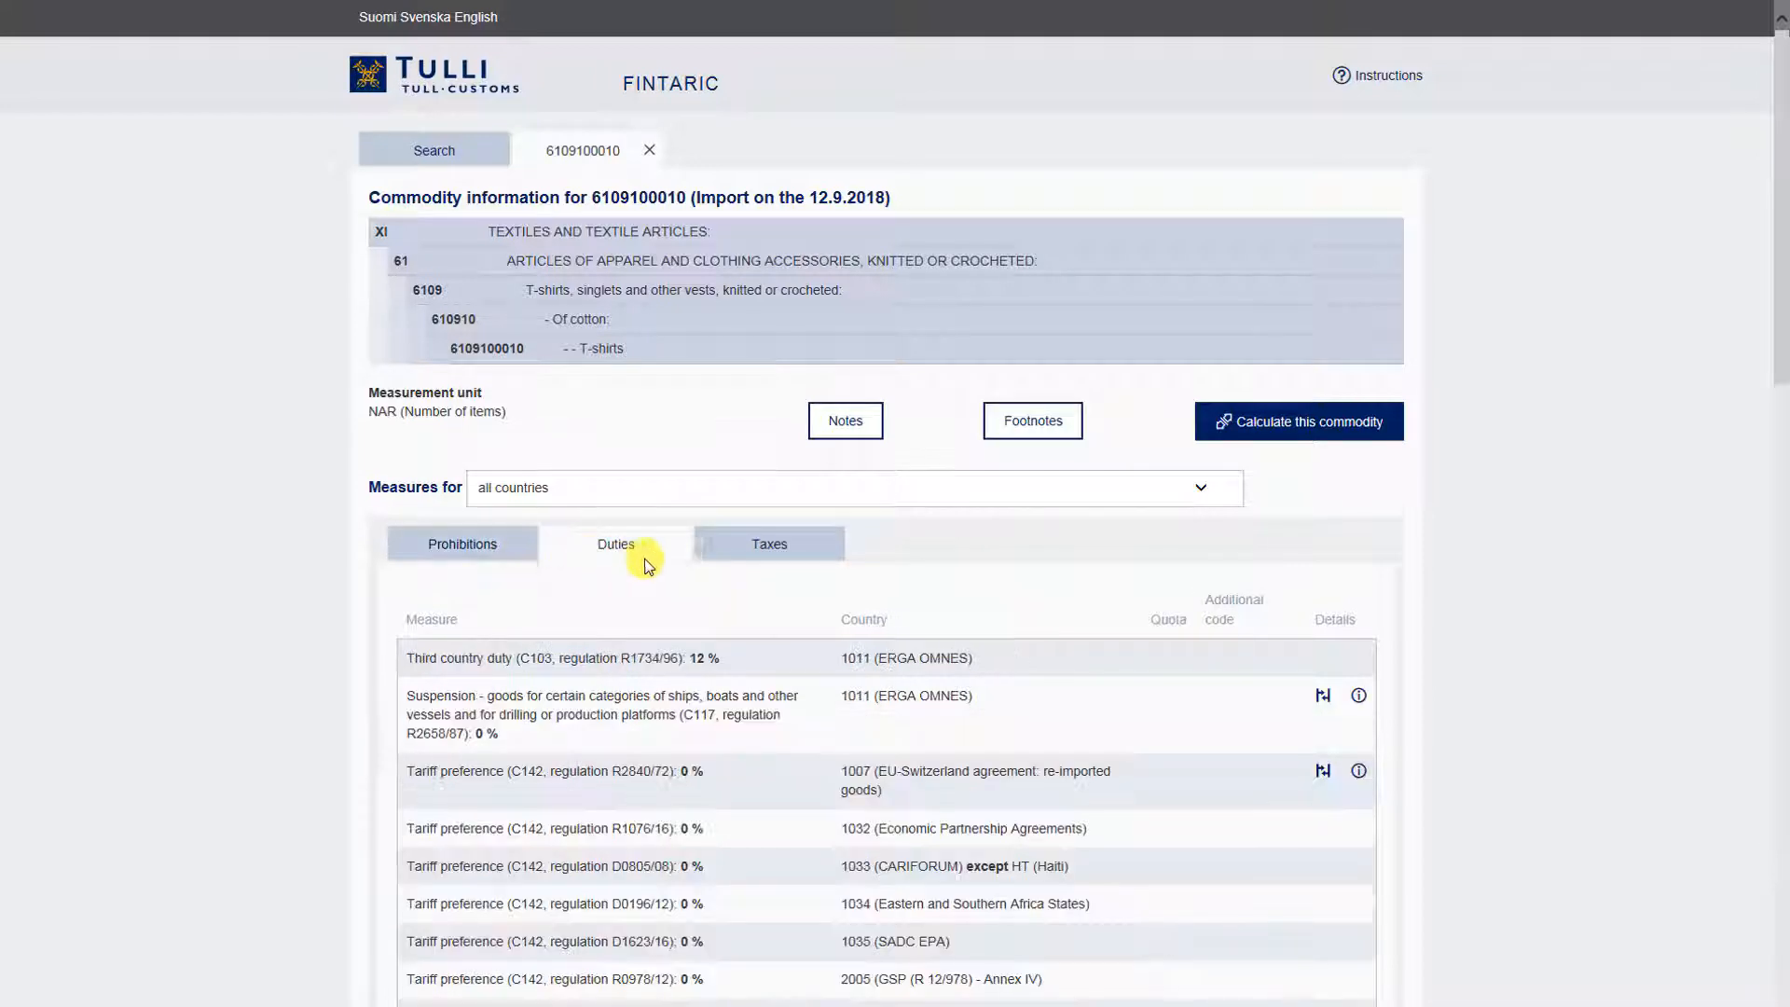
{"action": "left_click", "coordinate": [769, 545]}
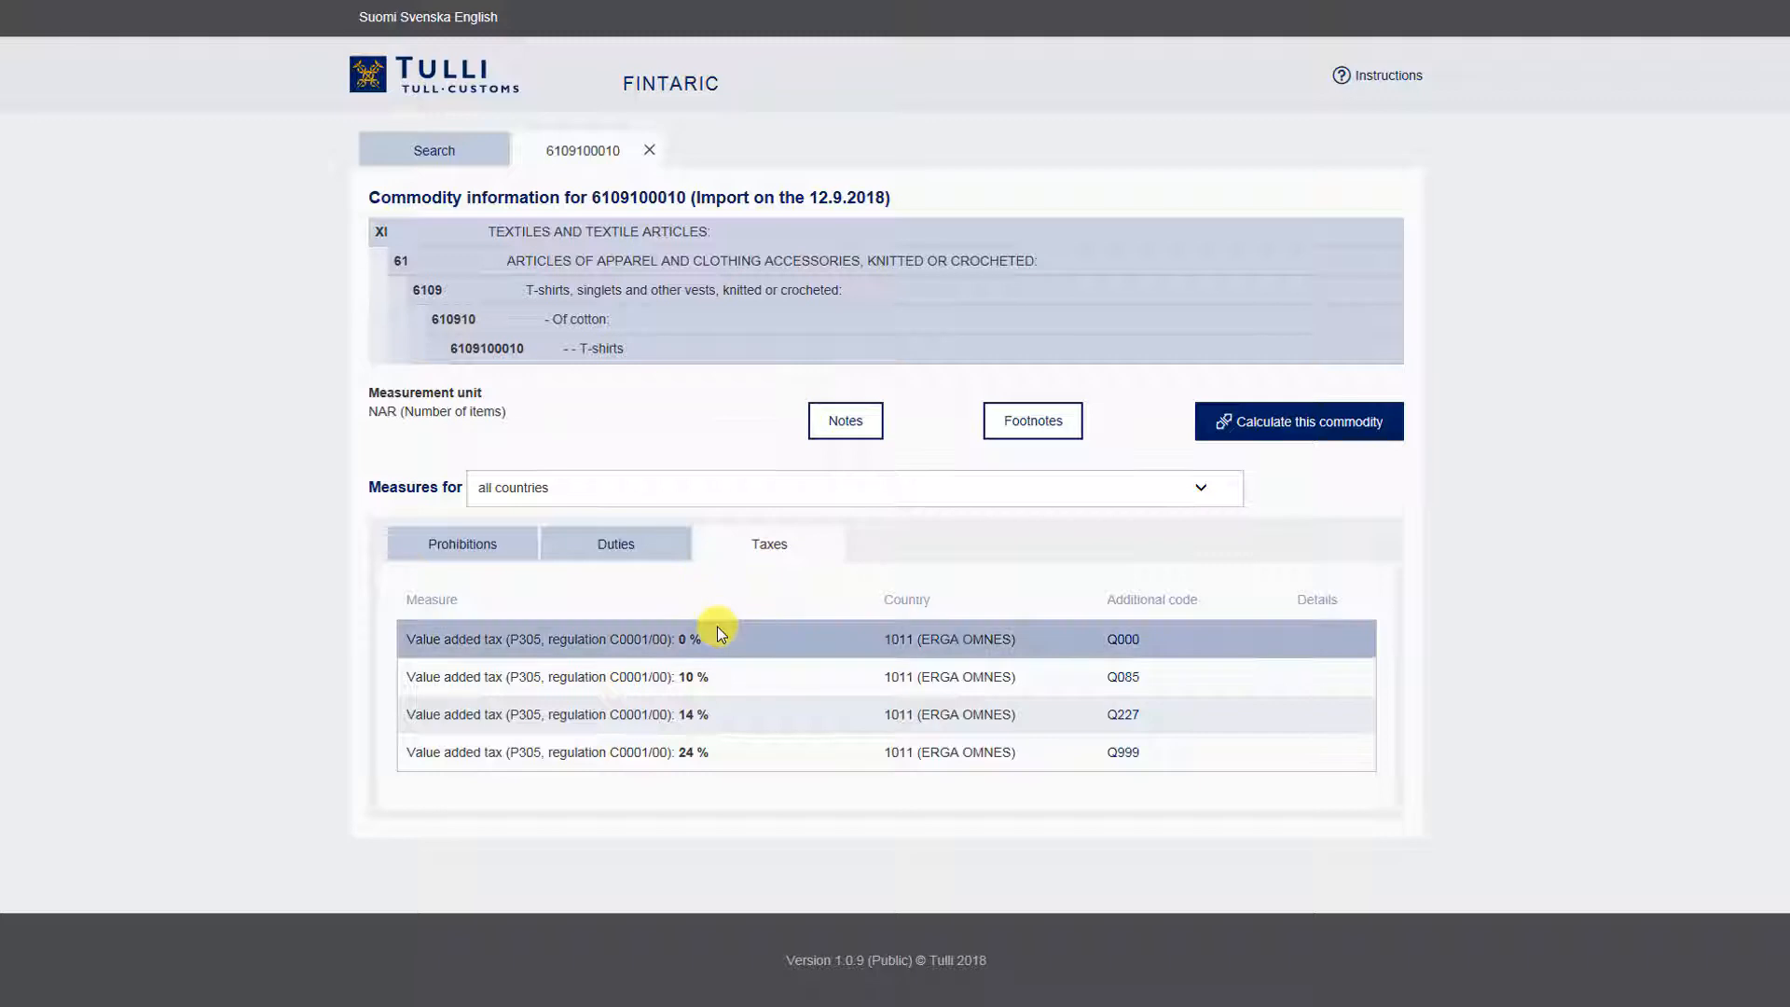
{"action": "mouse_move", "coordinate": [712, 682]}
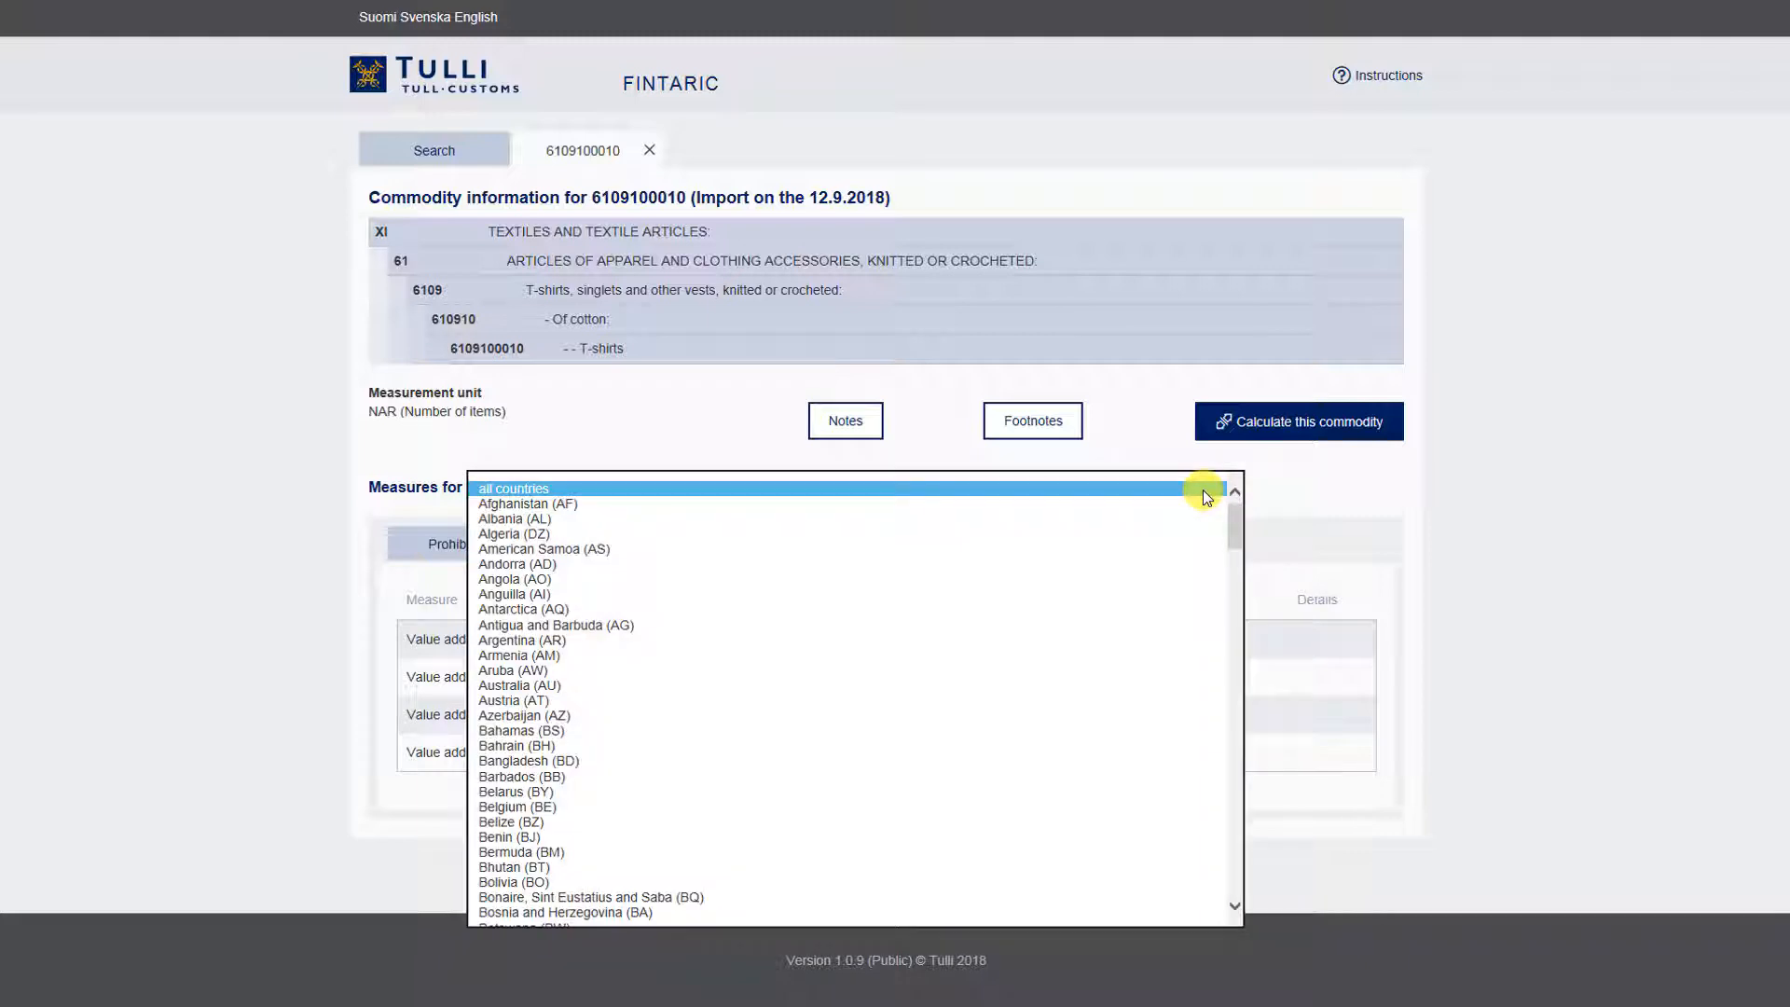
Filter measures for North Korea (KP) and show its two import prohibitions
{"action": "scroll", "scroll_direction": "down", "scroll_amount": 3}
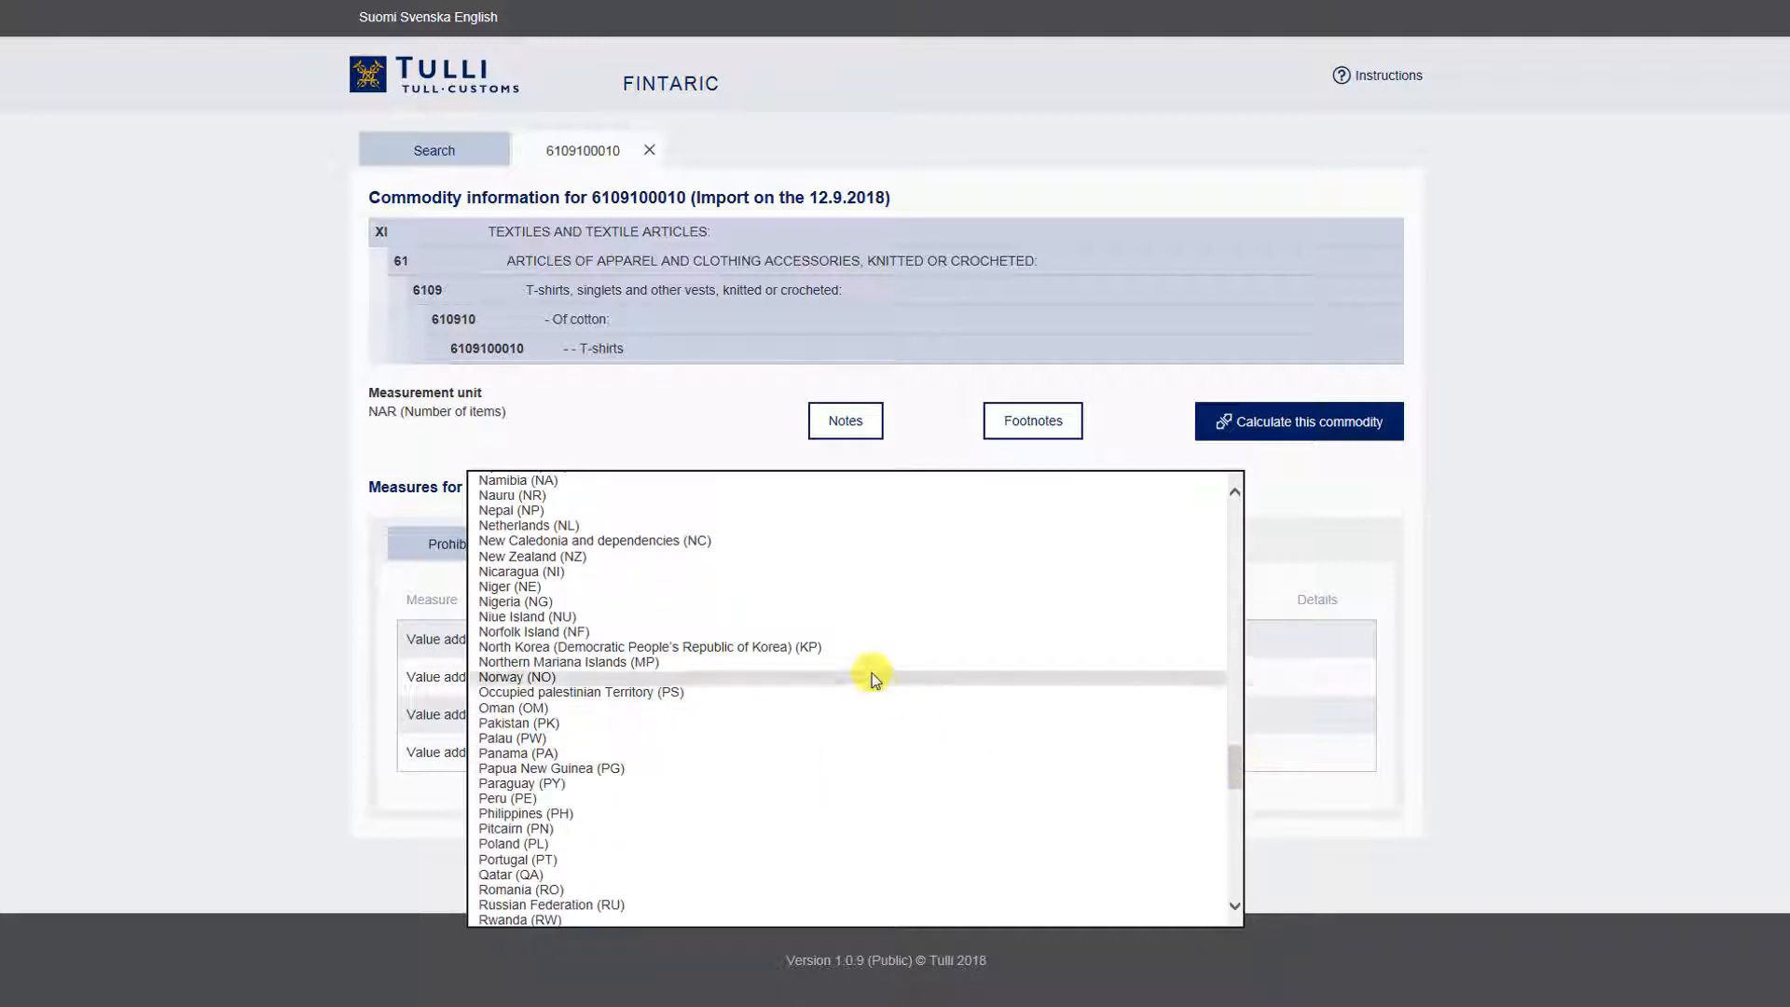
{"action": "left_click", "coordinate": [649, 648]}
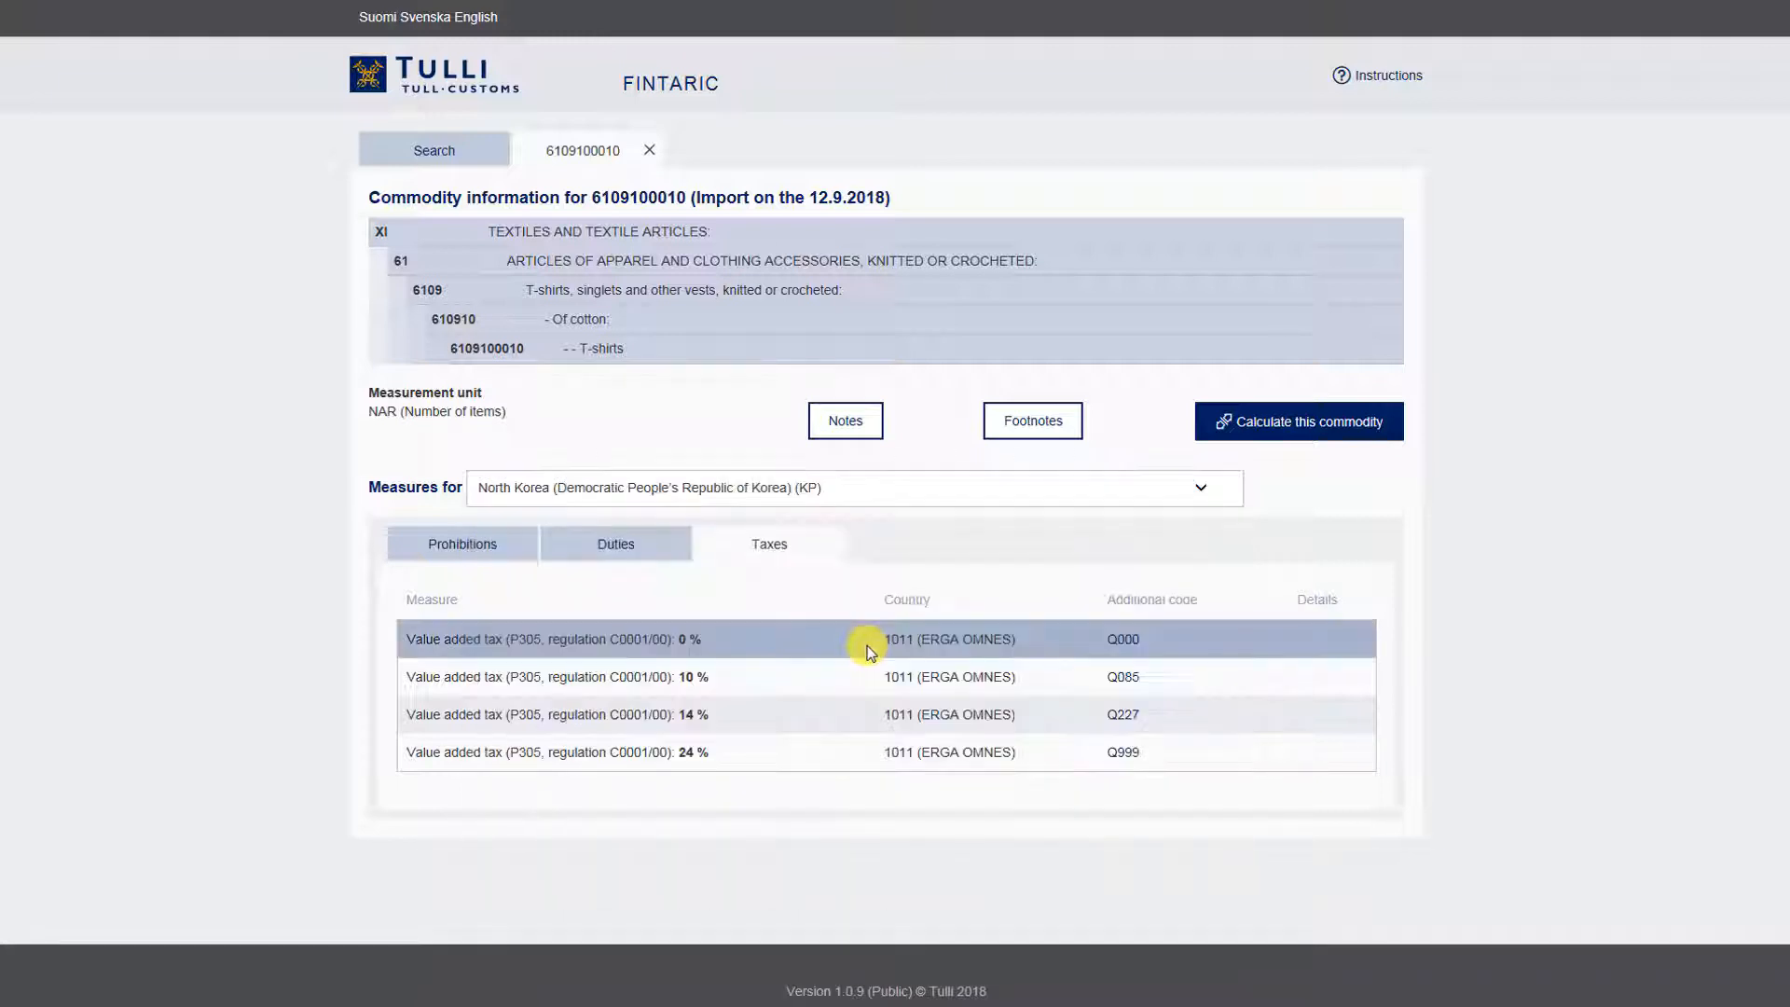
{"action": "mouse_move", "coordinate": [578, 608]}
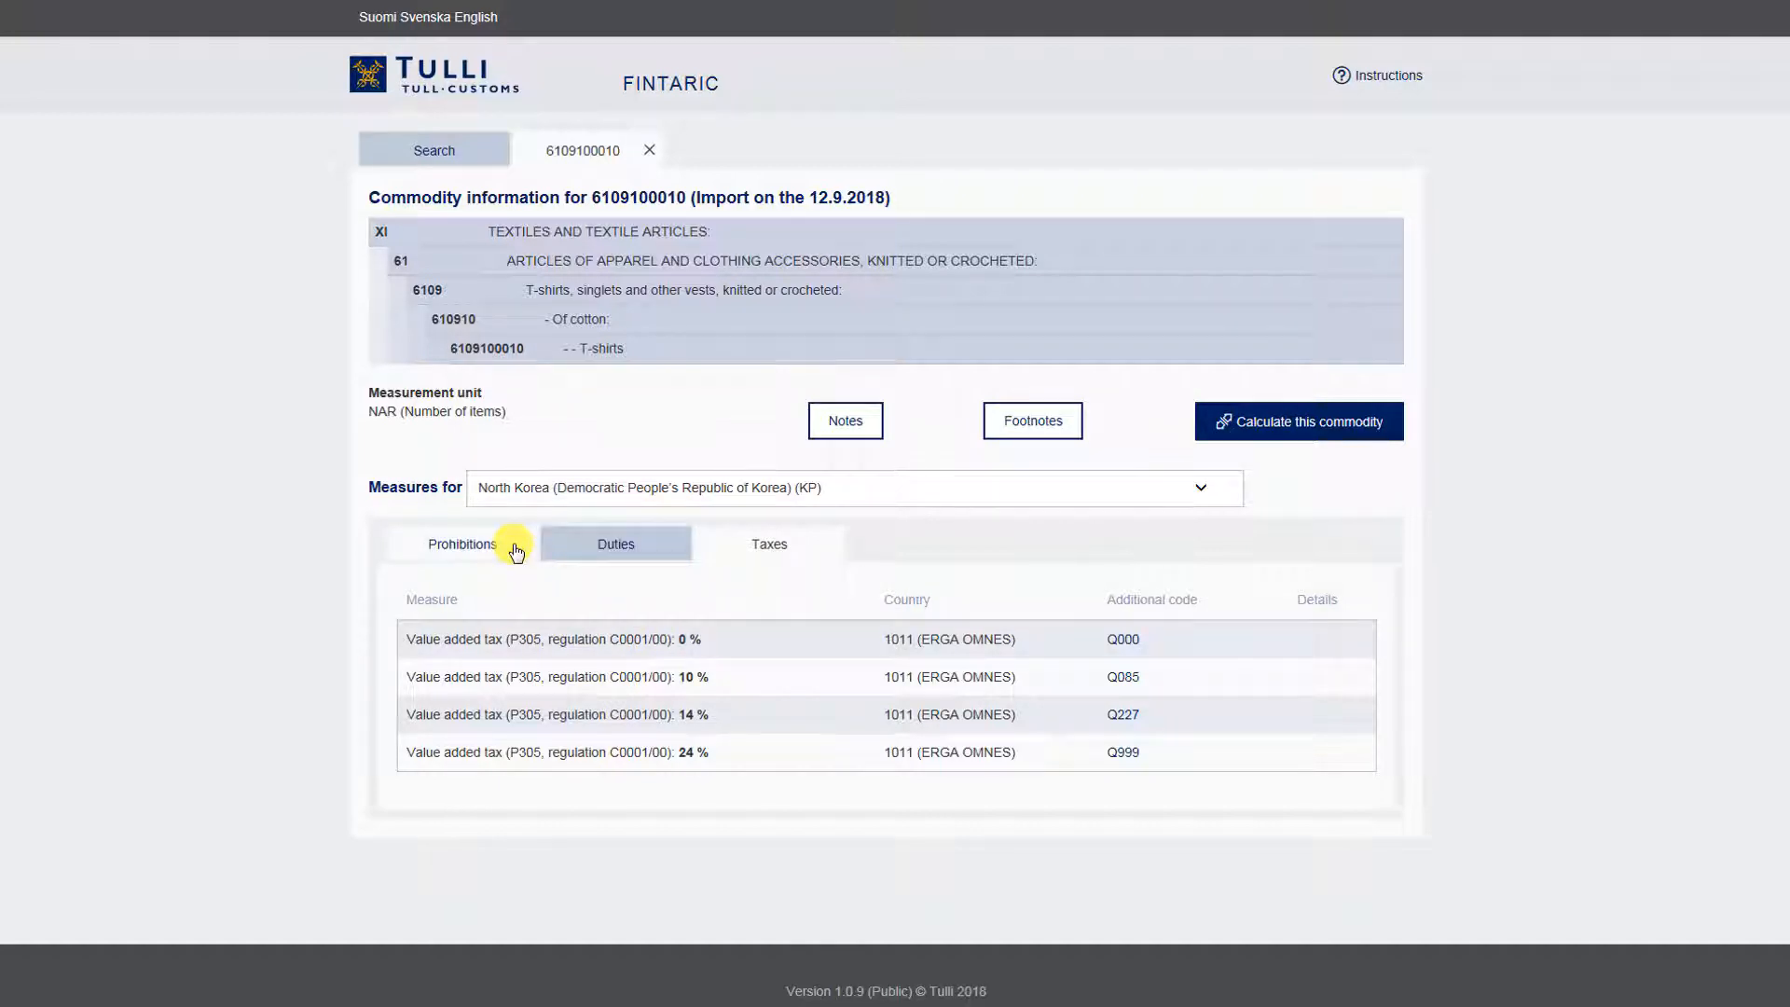
{"action": "left_click", "coordinate": [463, 545]}
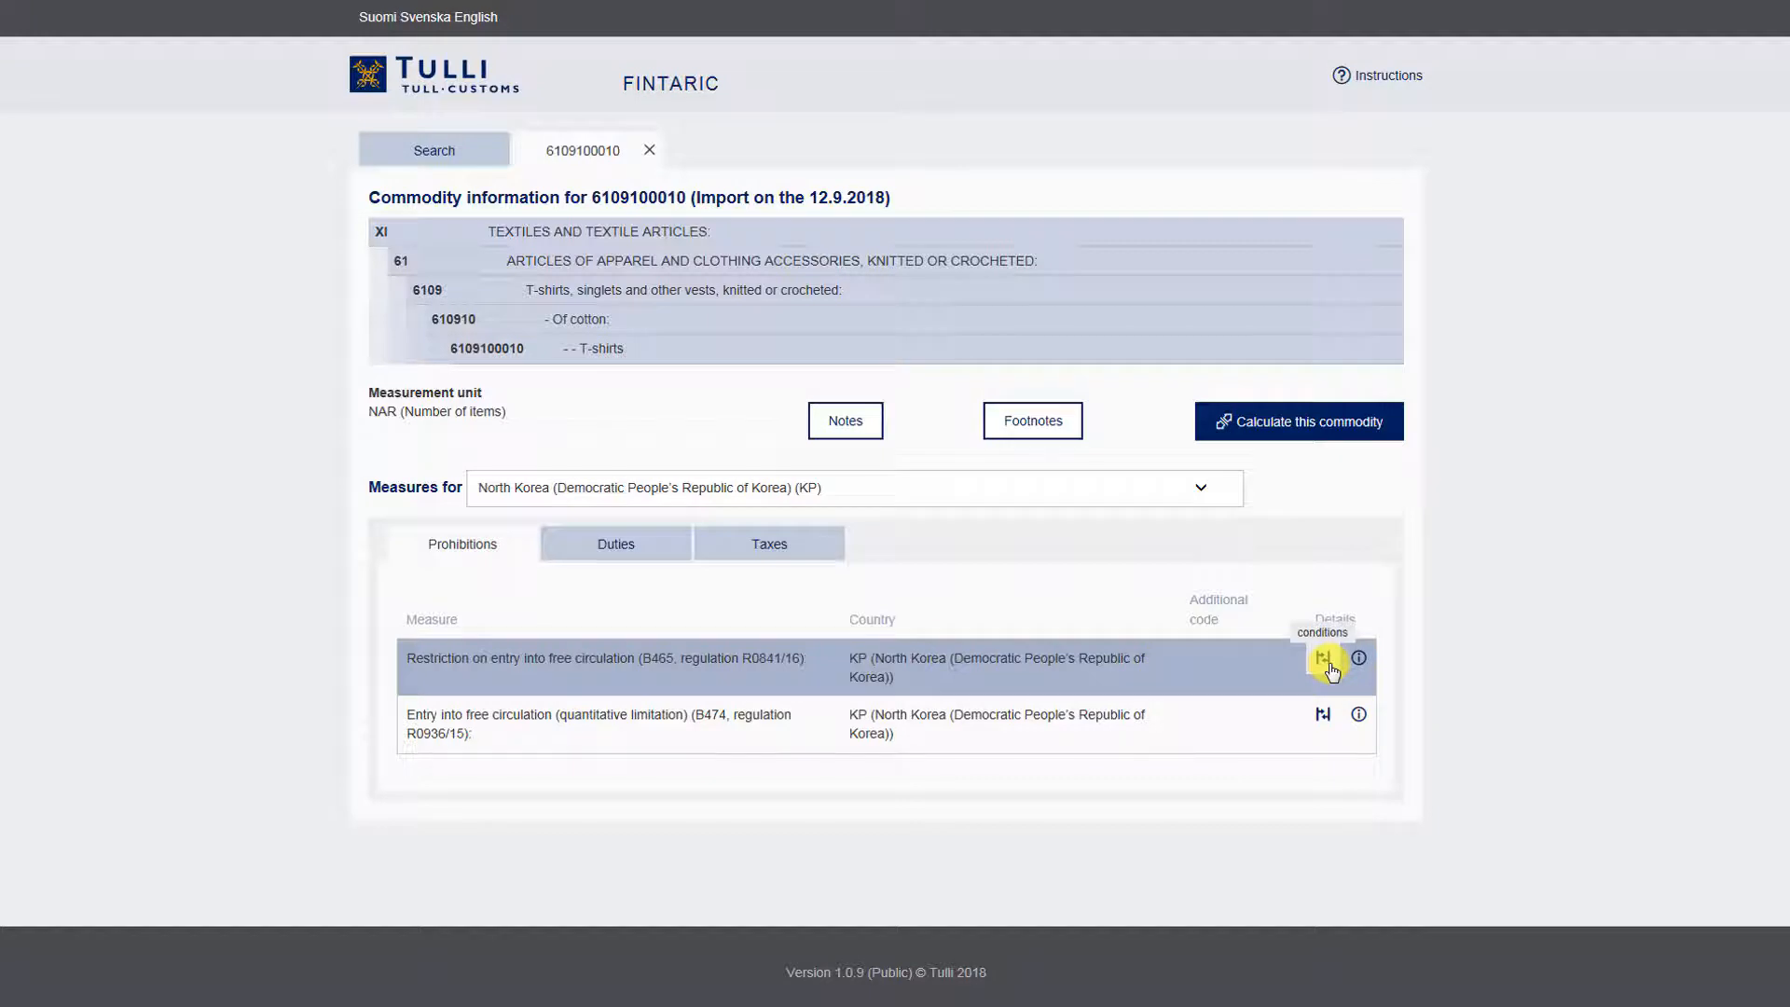
{"action": "left_click", "coordinate": [1322, 656]}
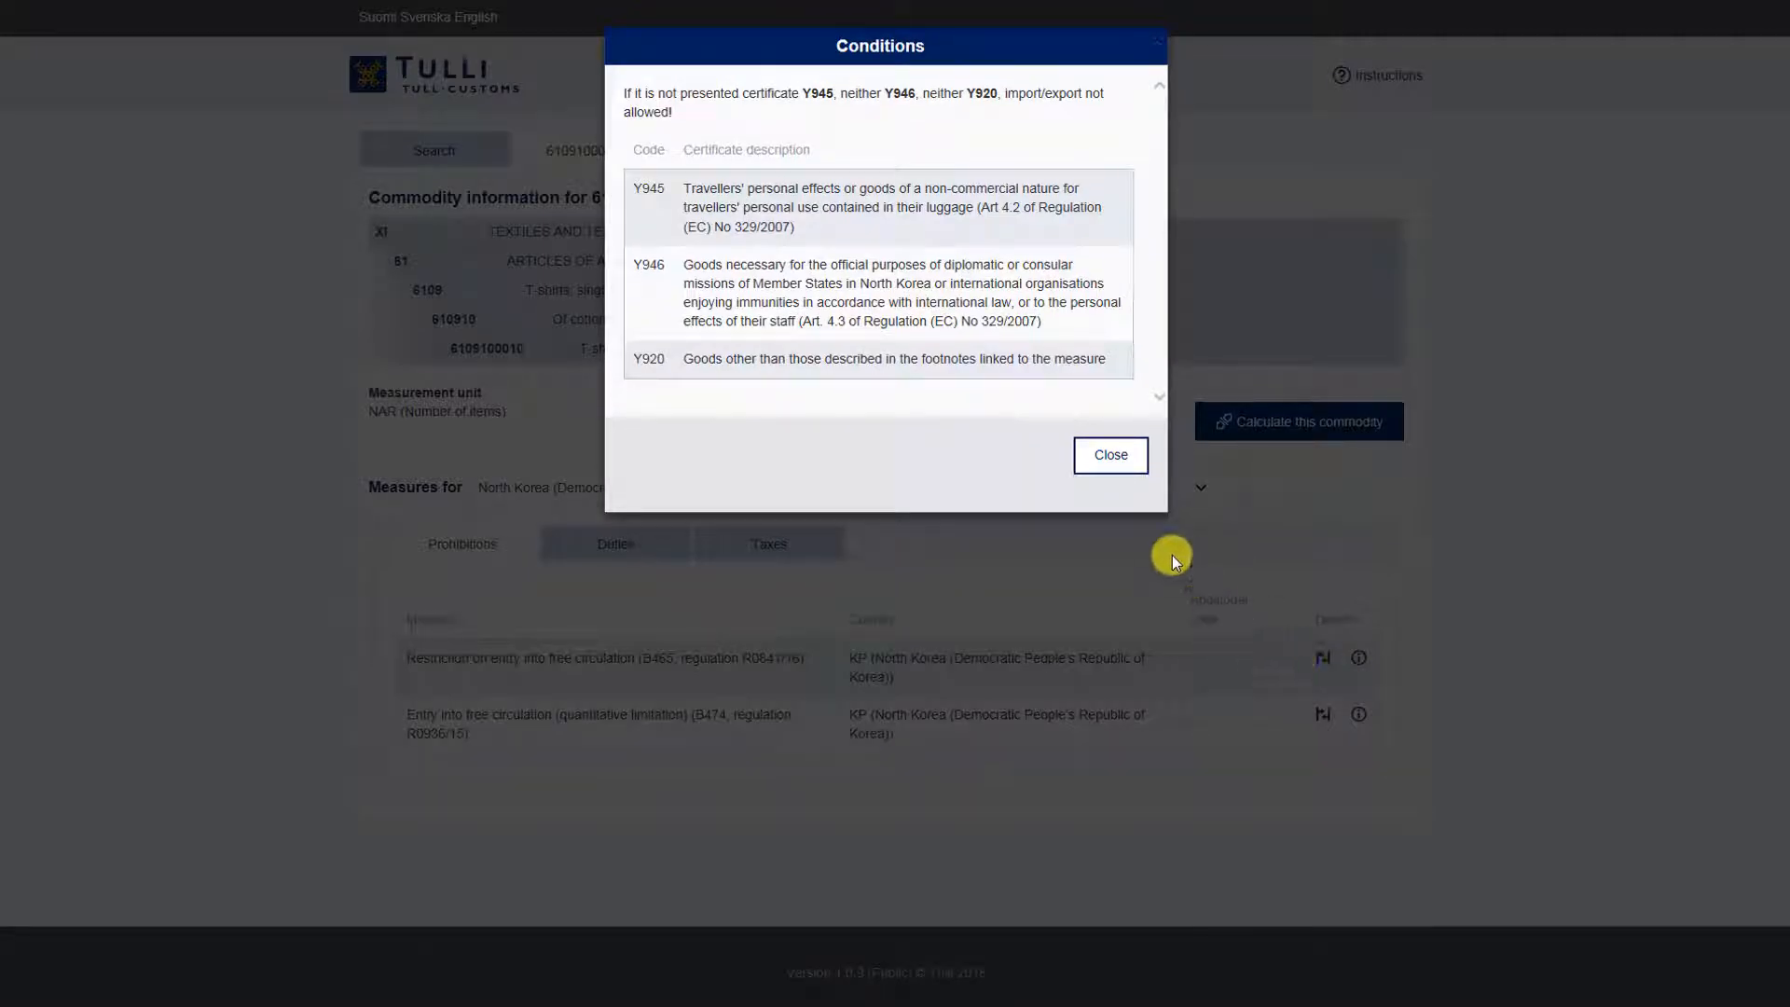
{"action": "left_click", "coordinate": [1110, 455]}
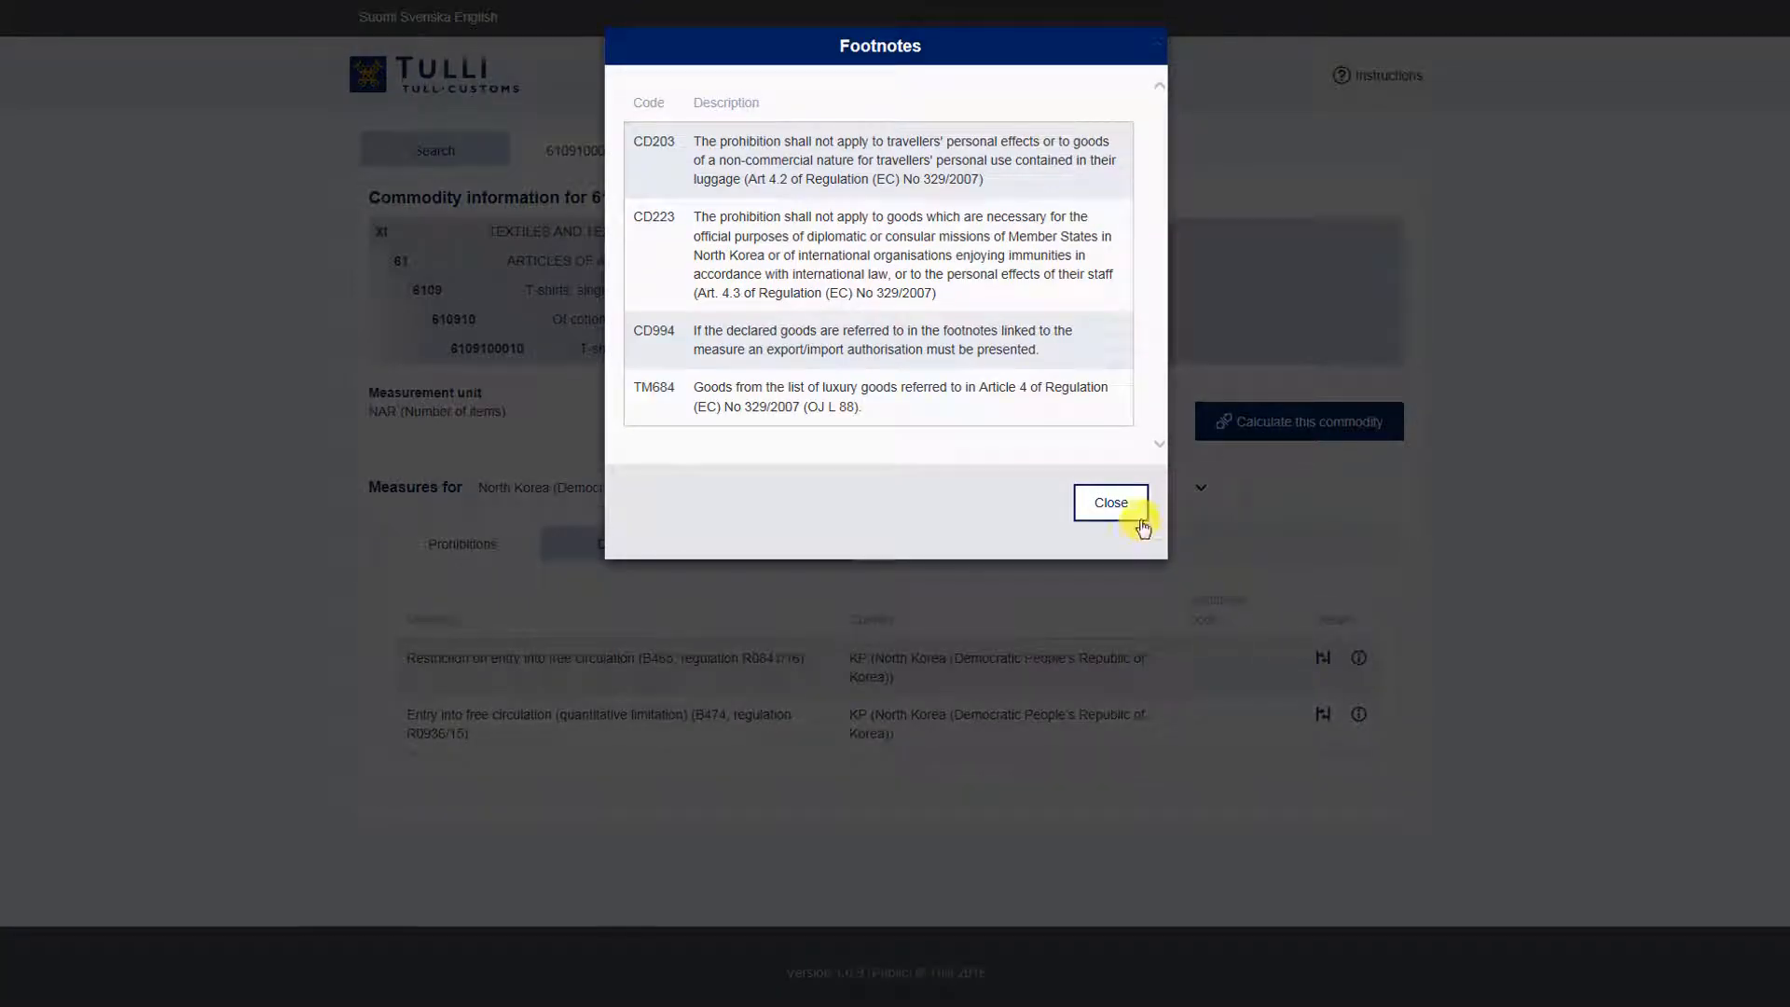
{"action": "left_click", "coordinate": [1109, 504]}
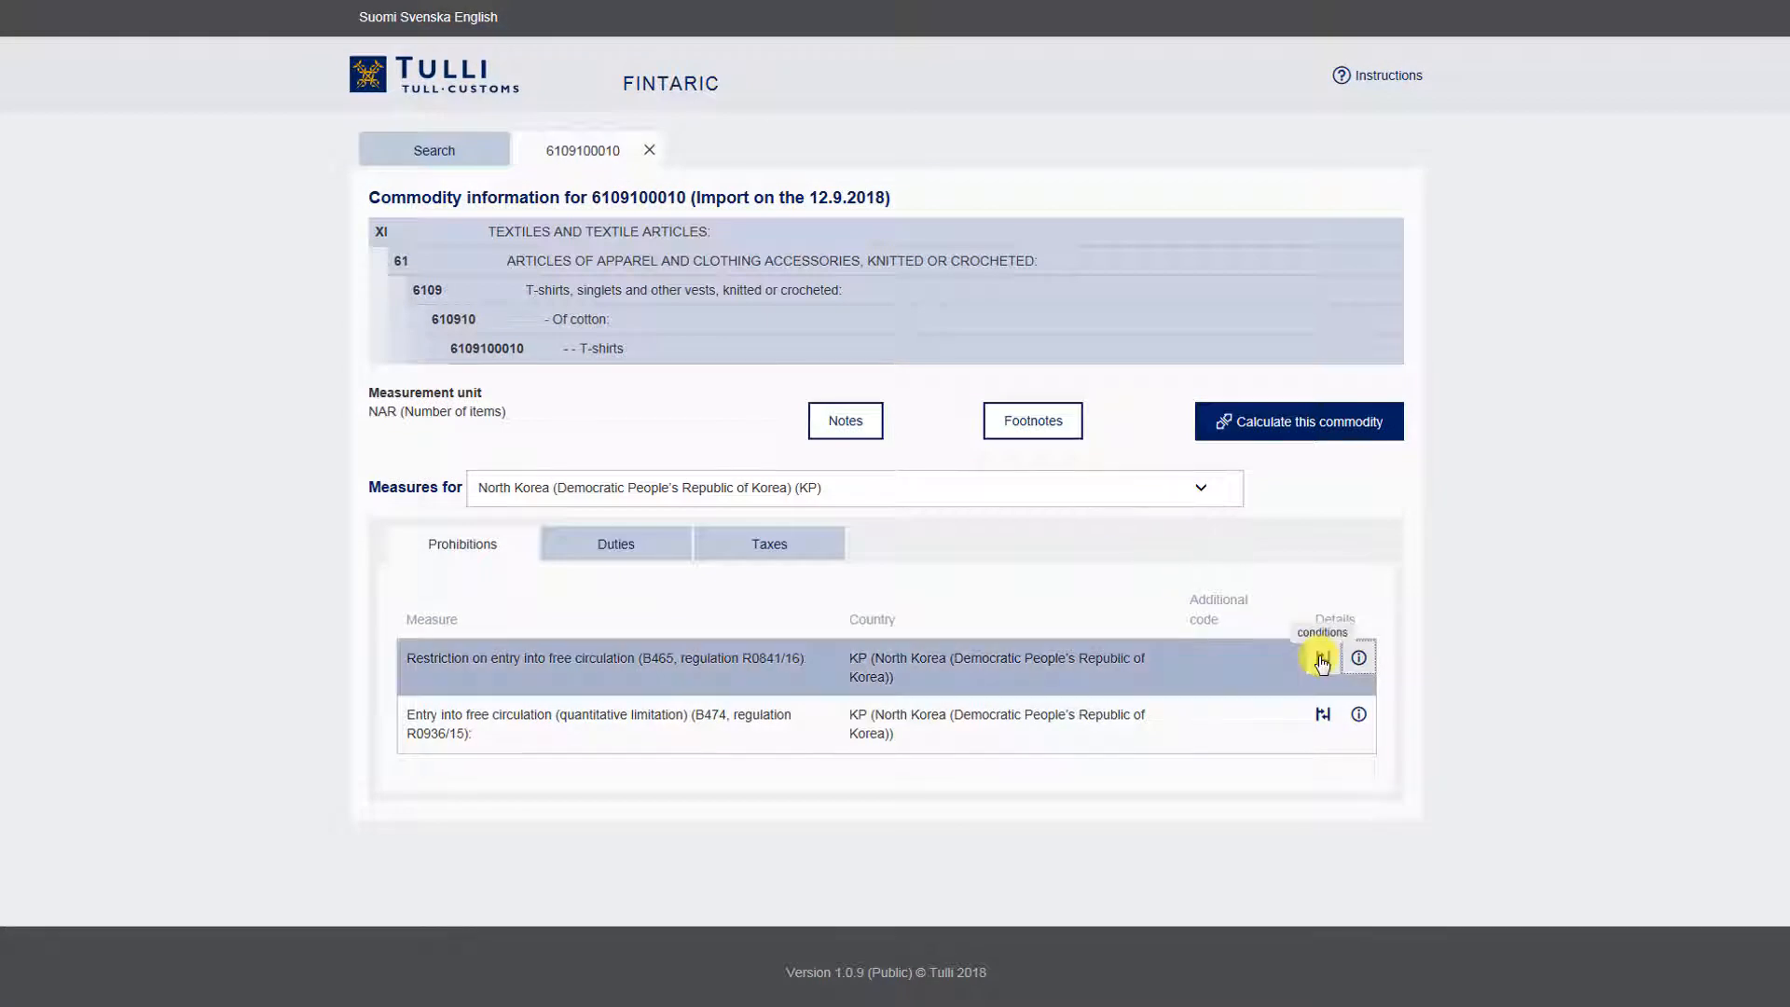
{"action": "left_click", "coordinate": [1321, 658]}
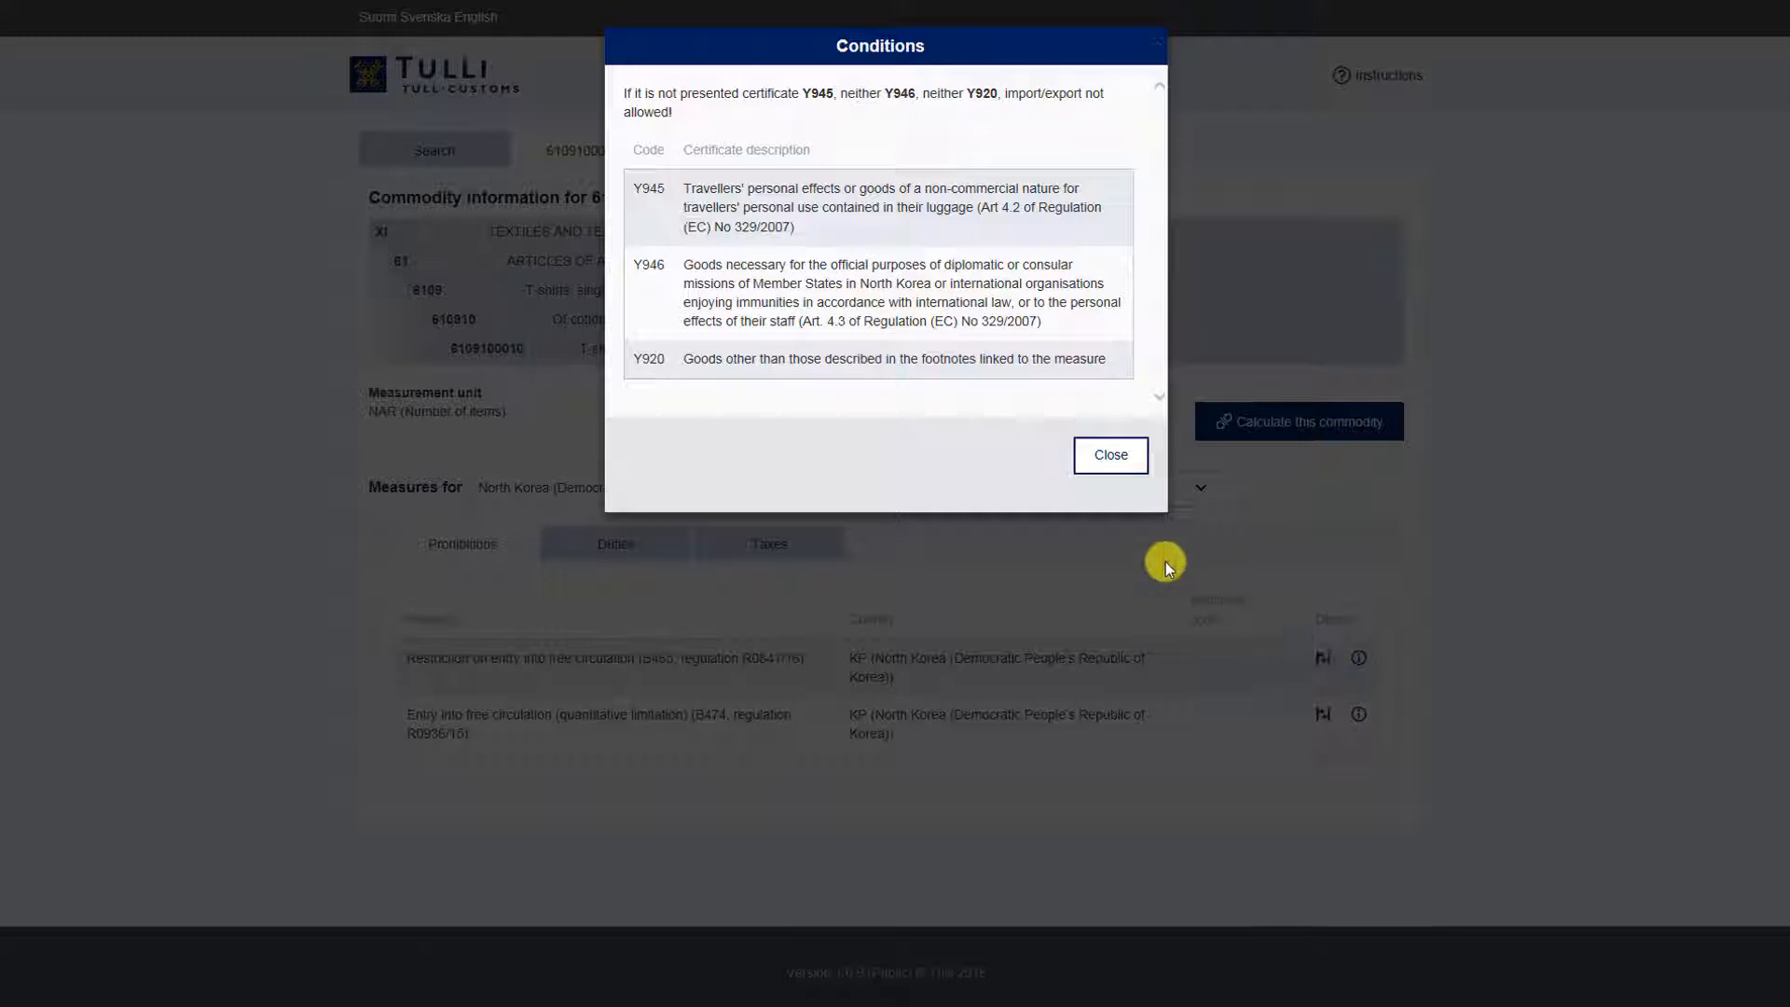
{"action": "left_click", "coordinate": [1109, 455]}
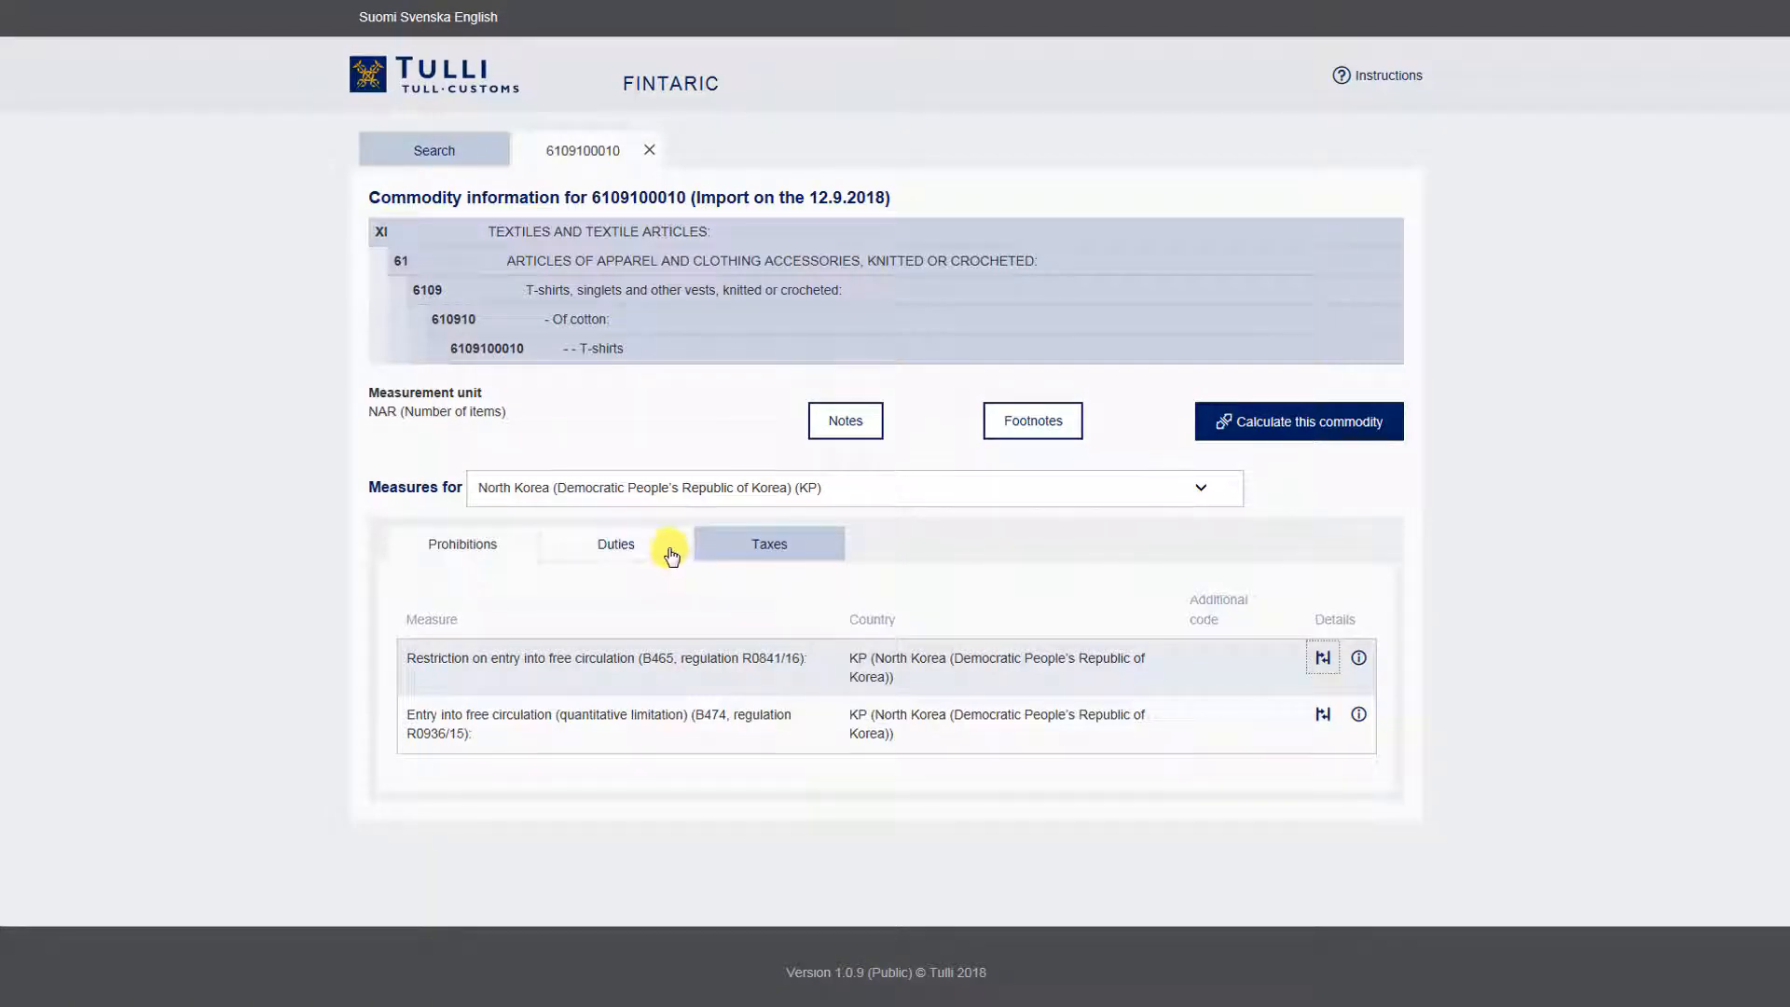
View North Korea's duties, check the suspension's C990 certificate condition, then show the taxes
{"action": "left_click", "coordinate": [616, 545]}
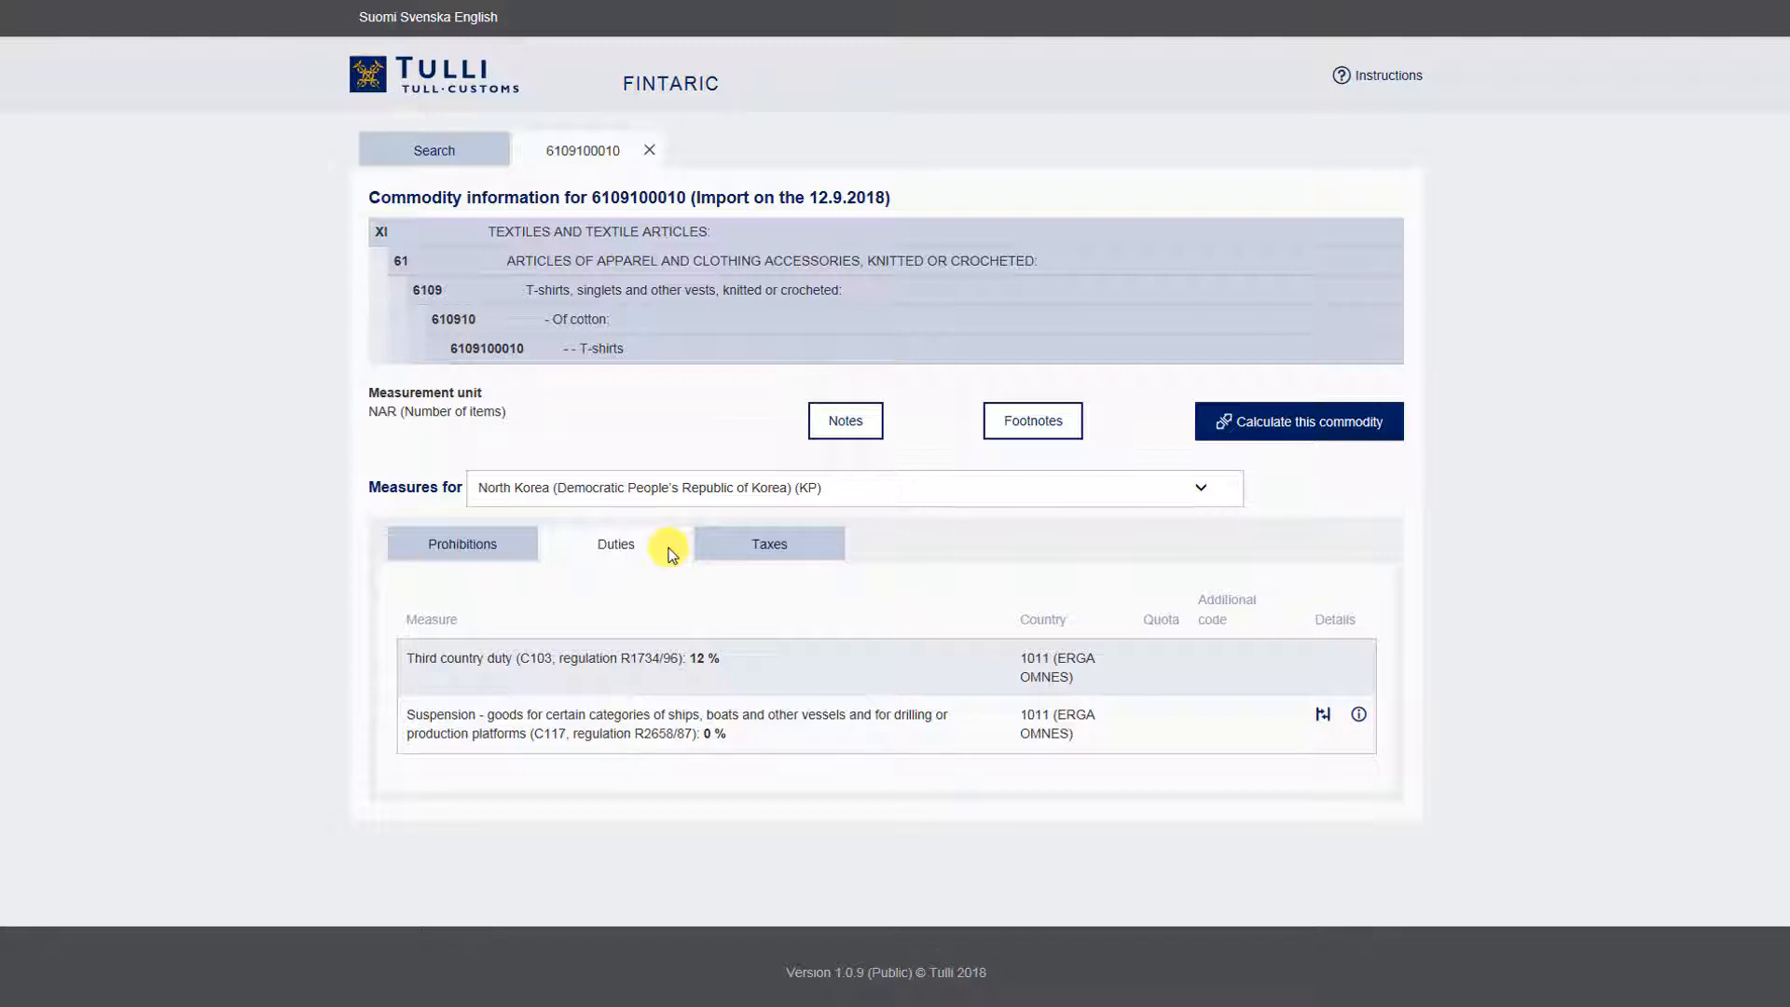
{"action": "mouse_move", "coordinate": [1285, 716]}
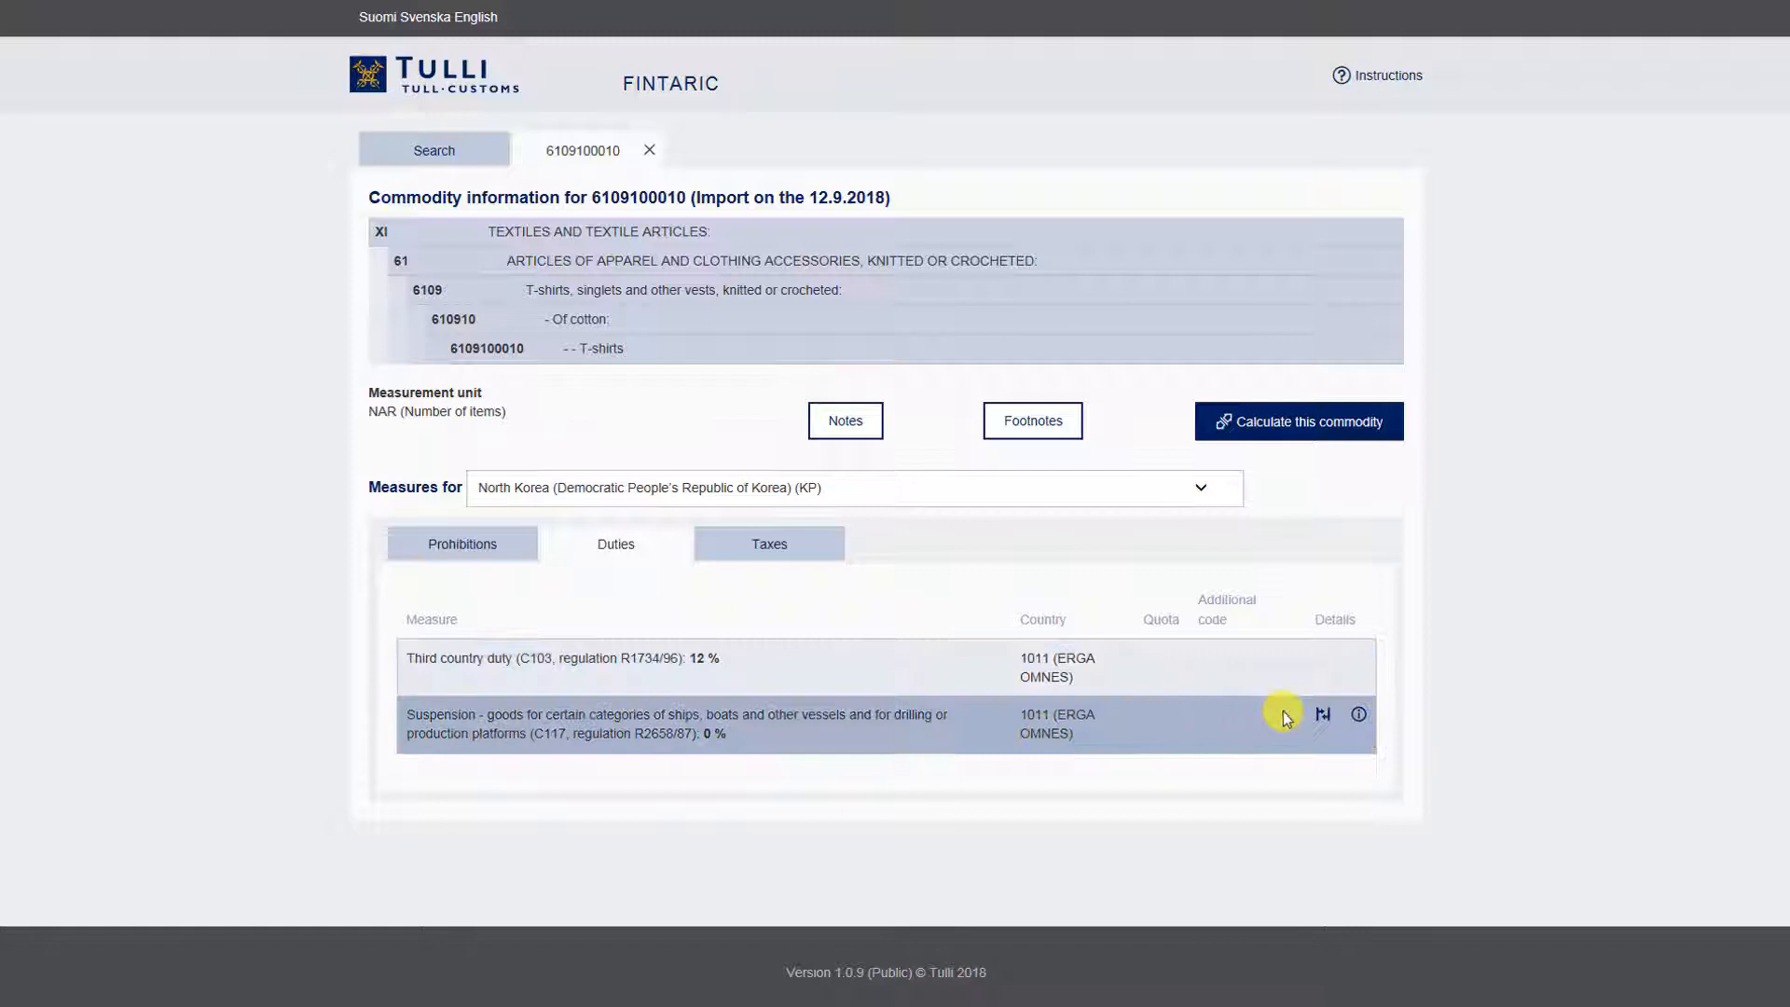
{"action": "mouse_move", "coordinate": [1322, 714]}
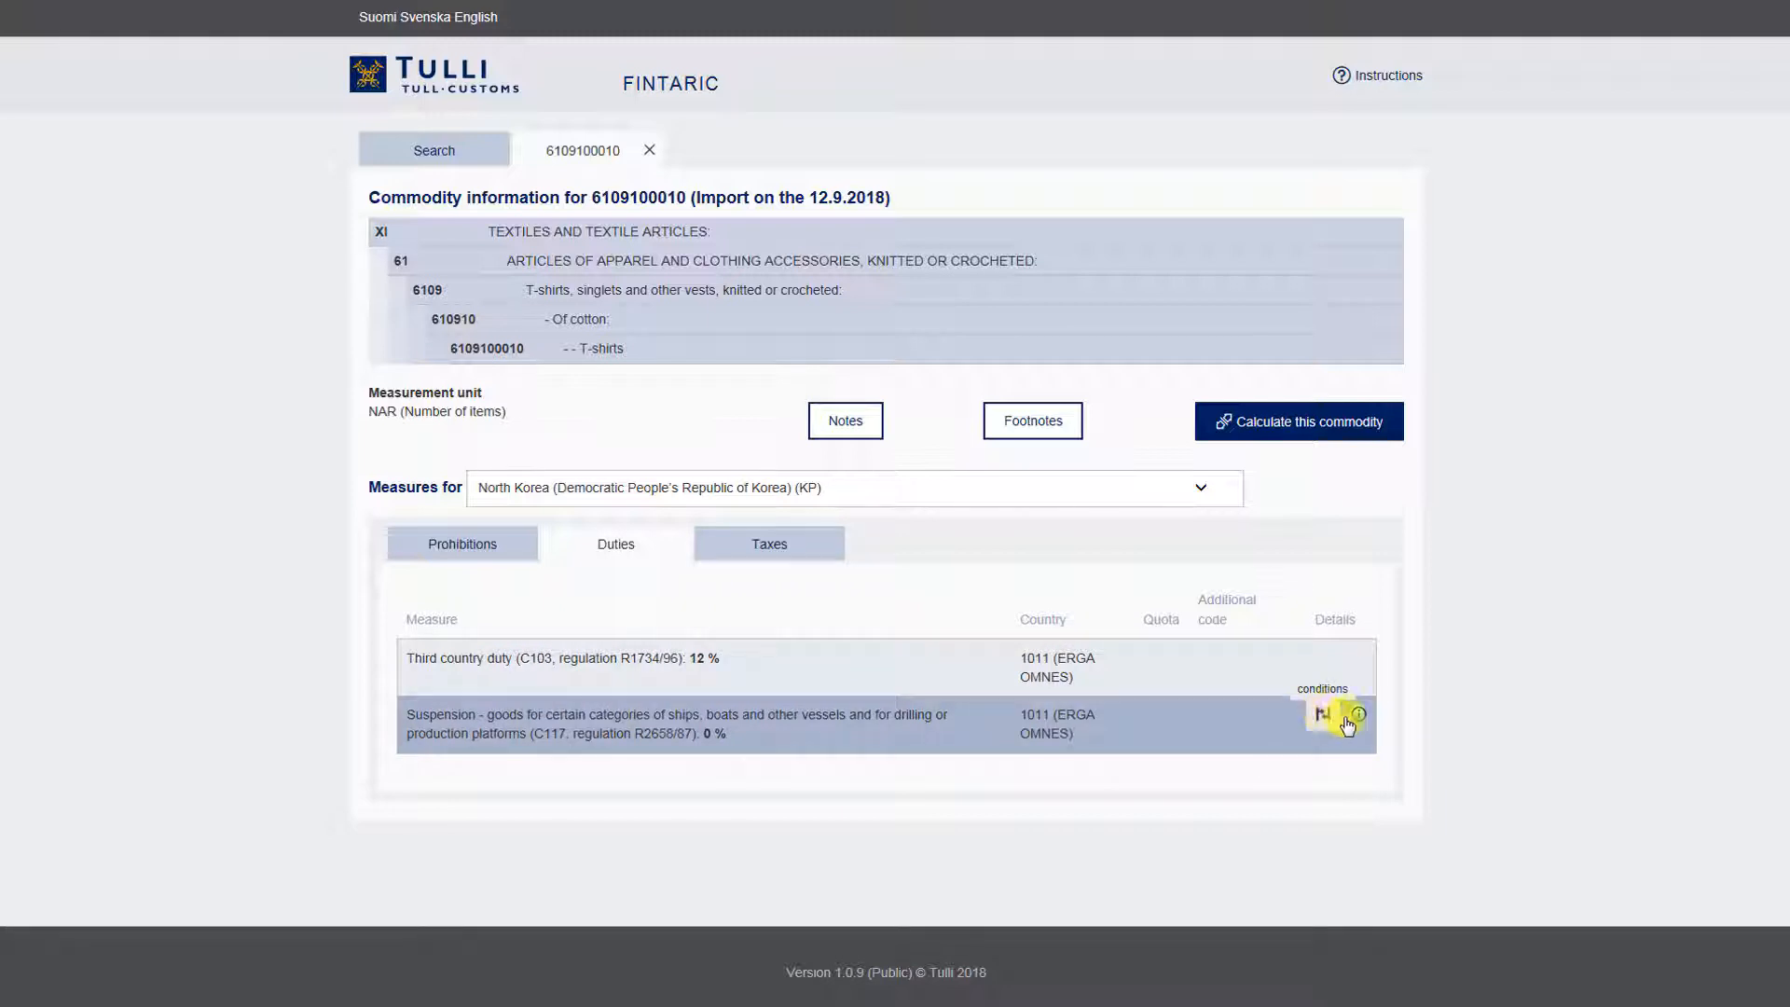
{"action": "mouse_move", "coordinate": [1358, 719]}
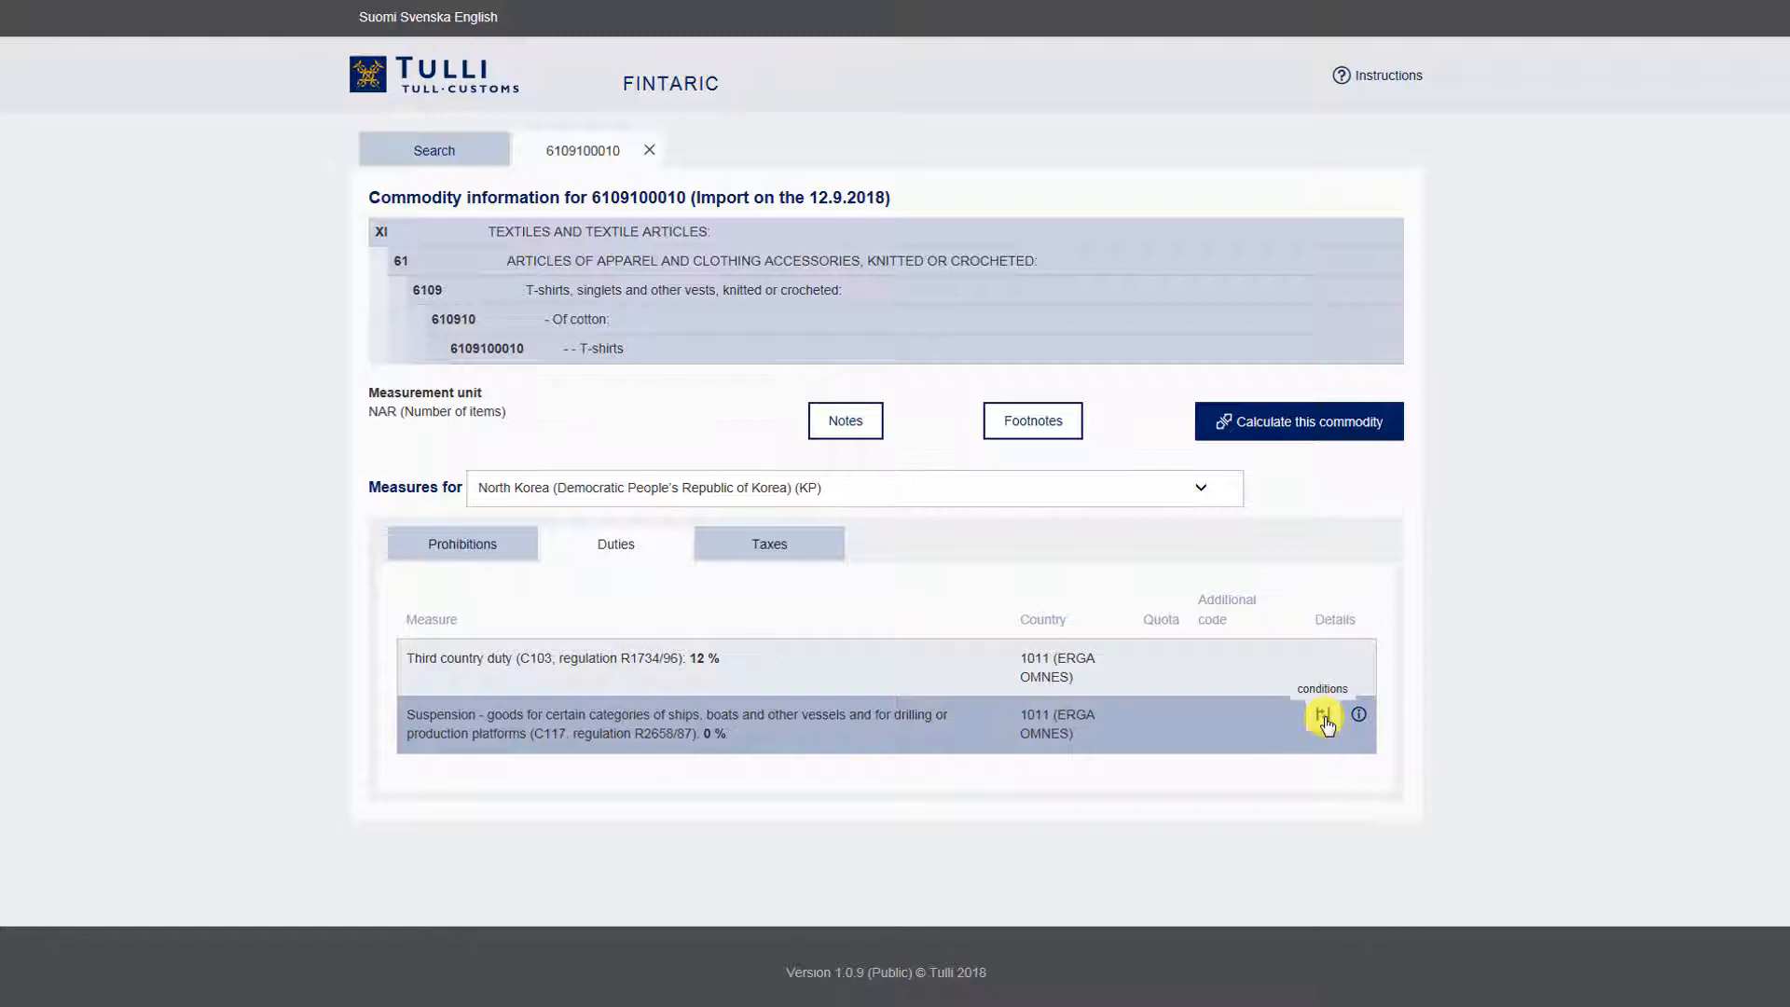
{"action": "left_click", "coordinate": [1325, 720]}
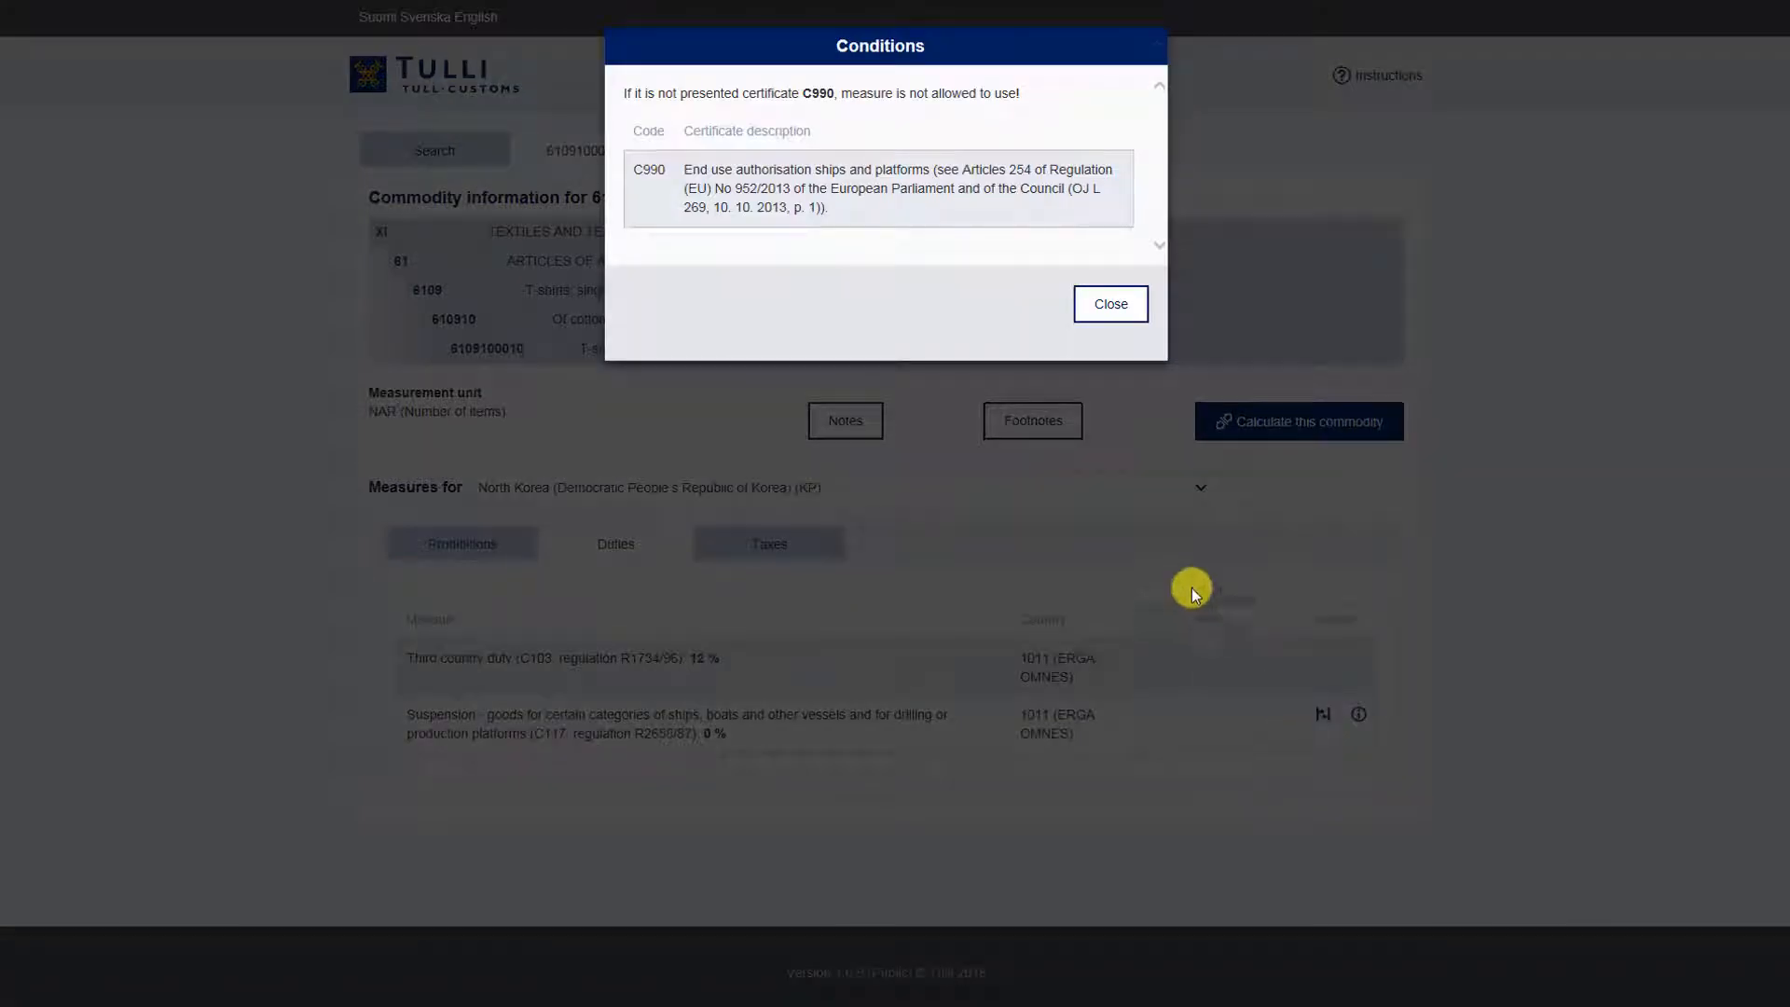
{"action": "left_click", "coordinate": [1109, 304]}
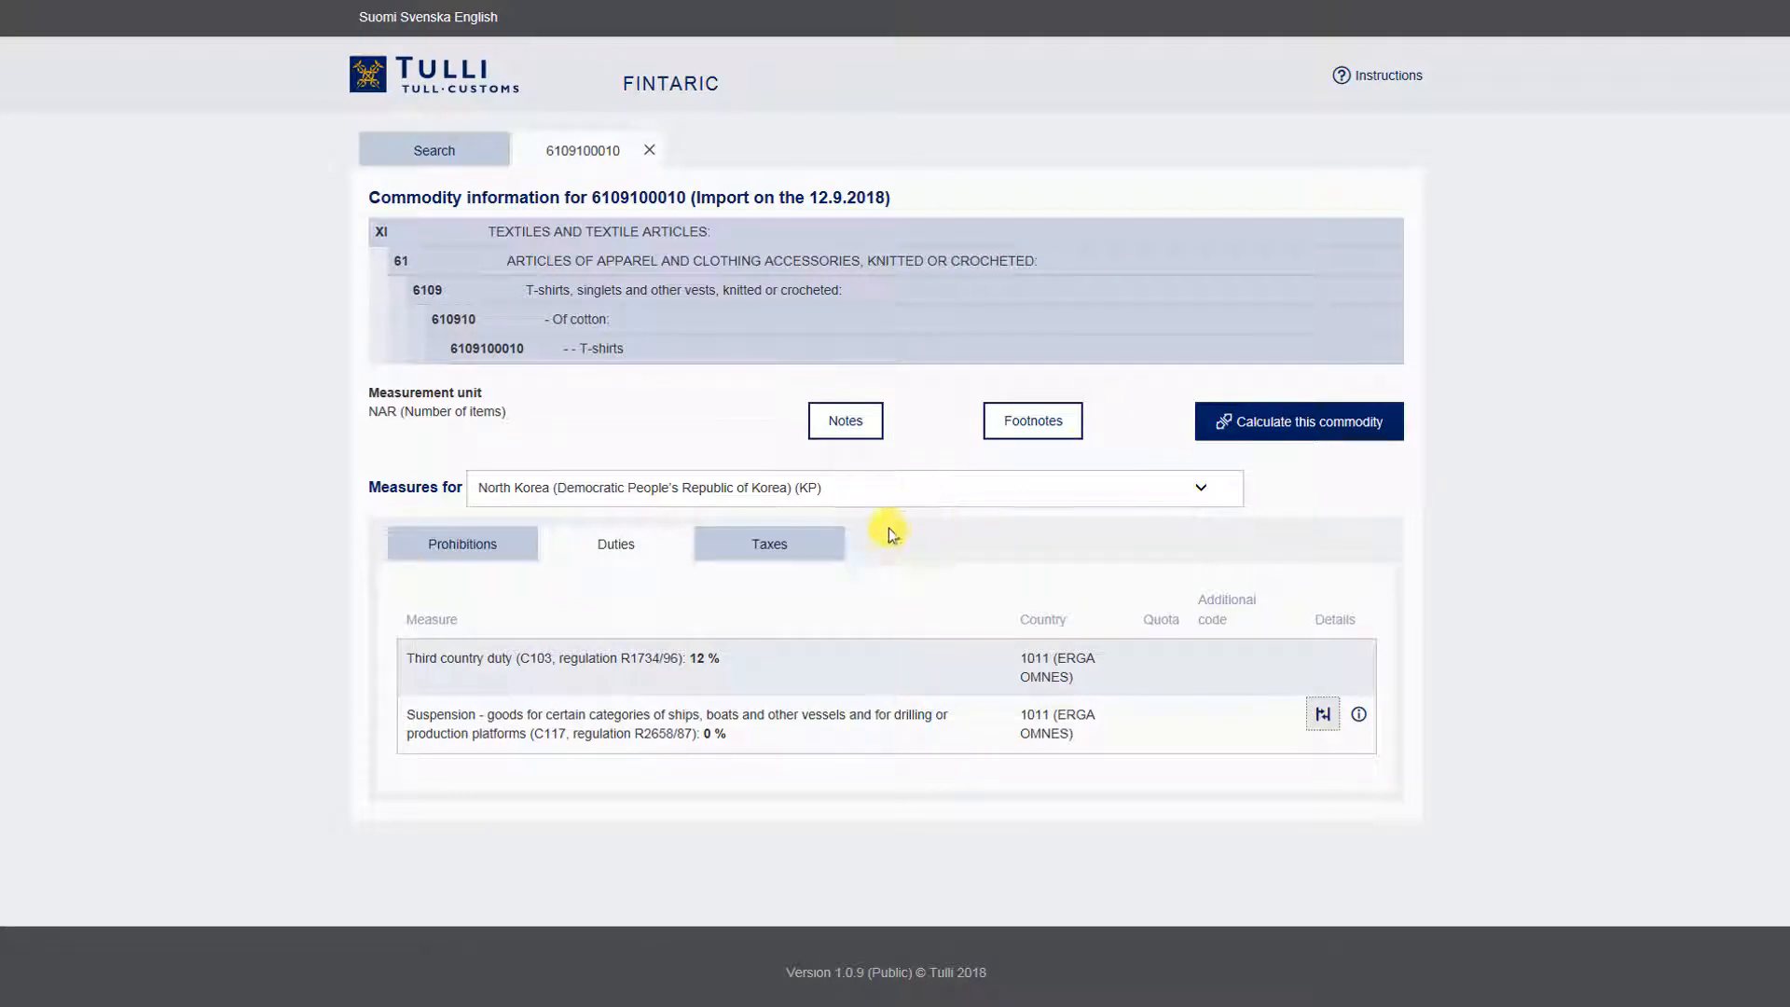
{"action": "left_click", "coordinate": [769, 545]}
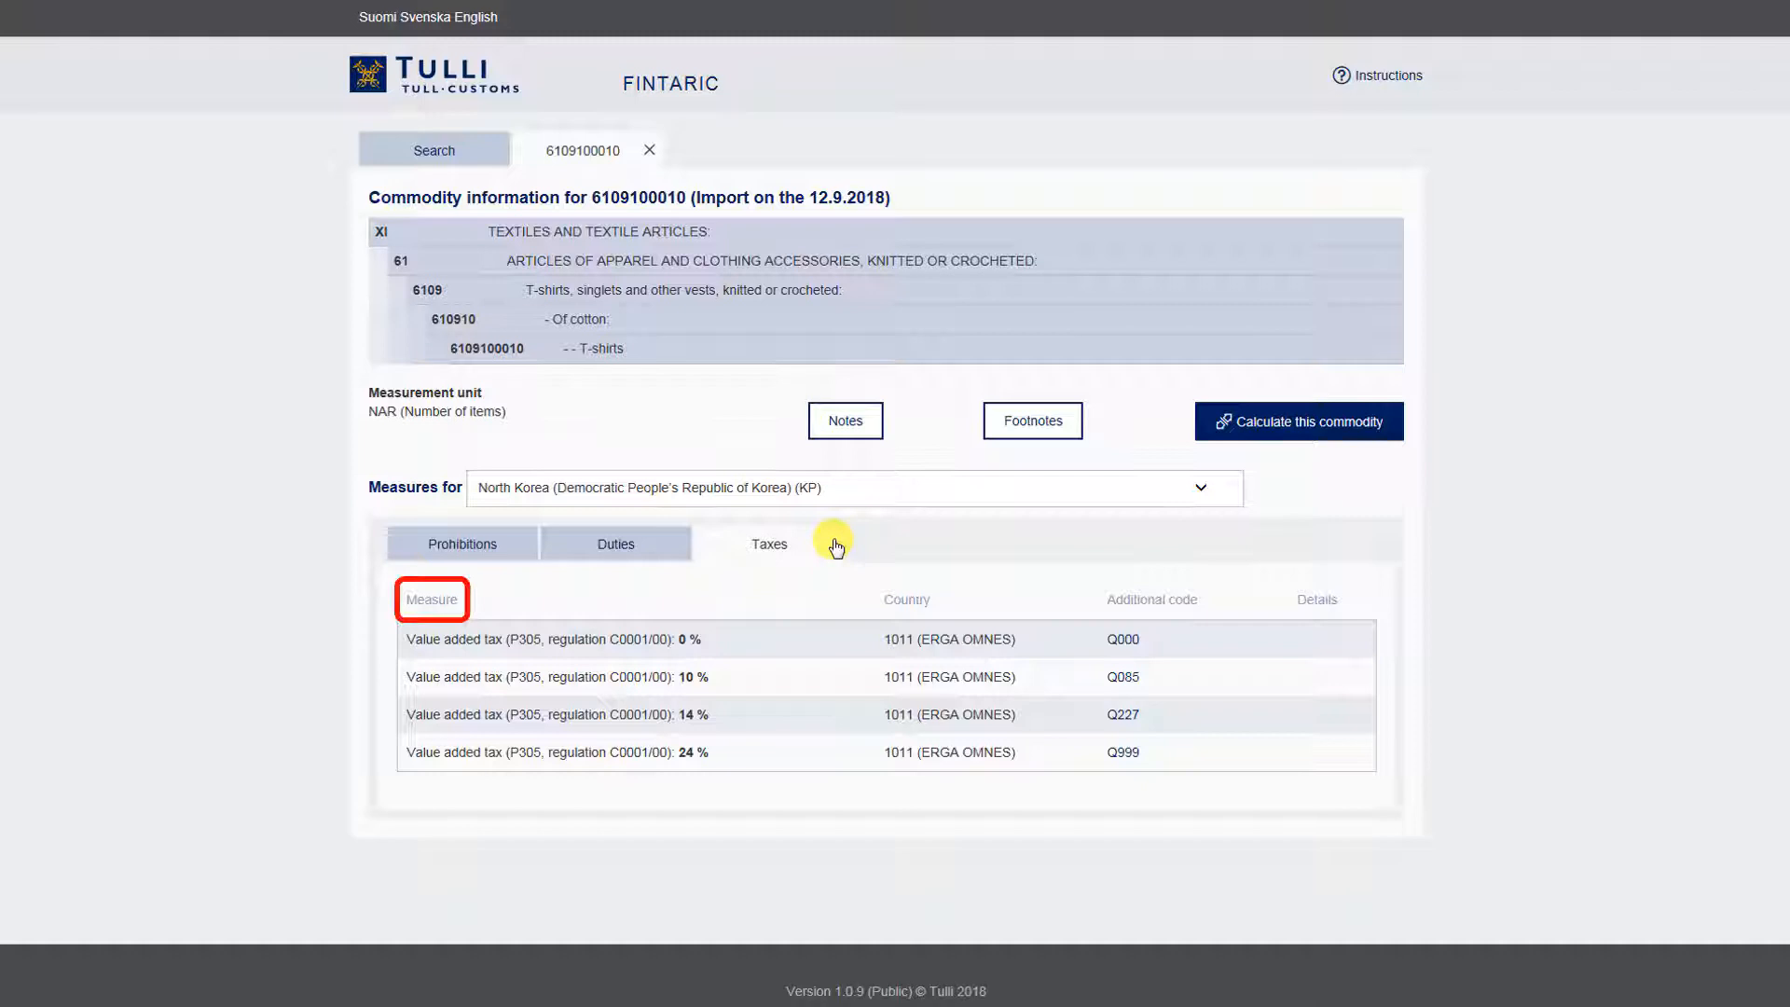
Show the meaning of additional code Q999 (general 24% VAT rate) on the 24% VAT row
{"action": "left_click", "coordinate": [906, 598]}
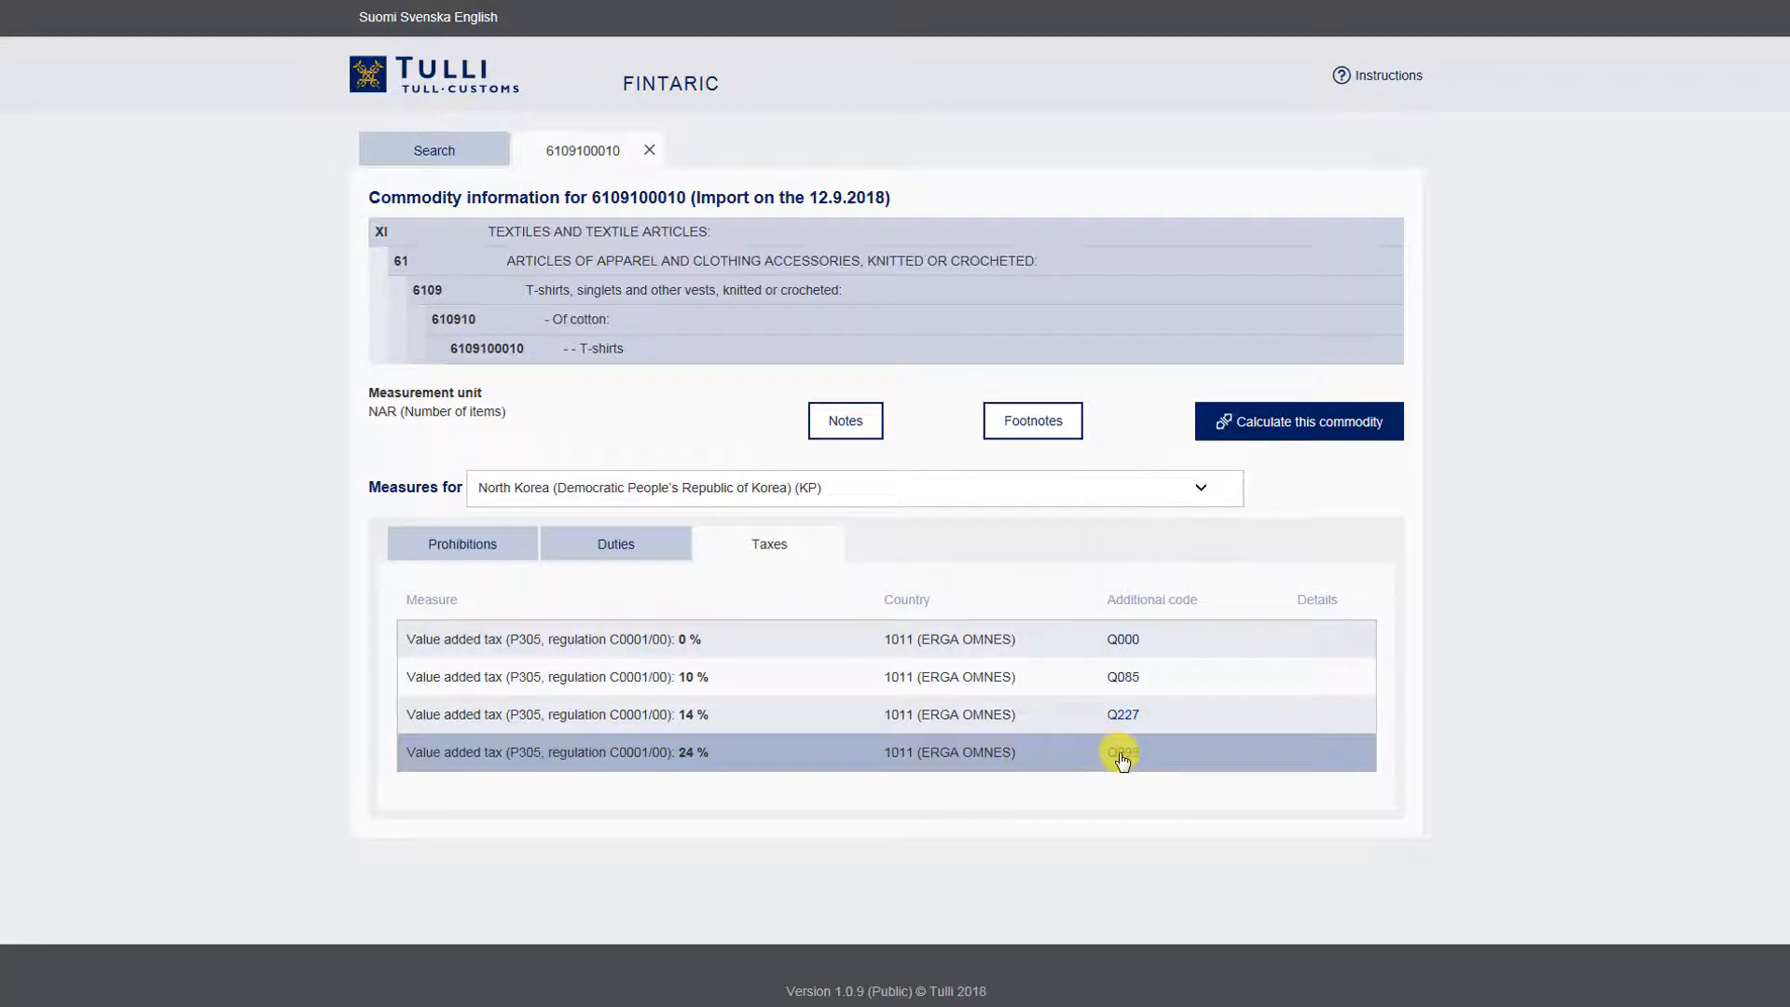
{"action": "left_click", "coordinate": [1123, 751]}
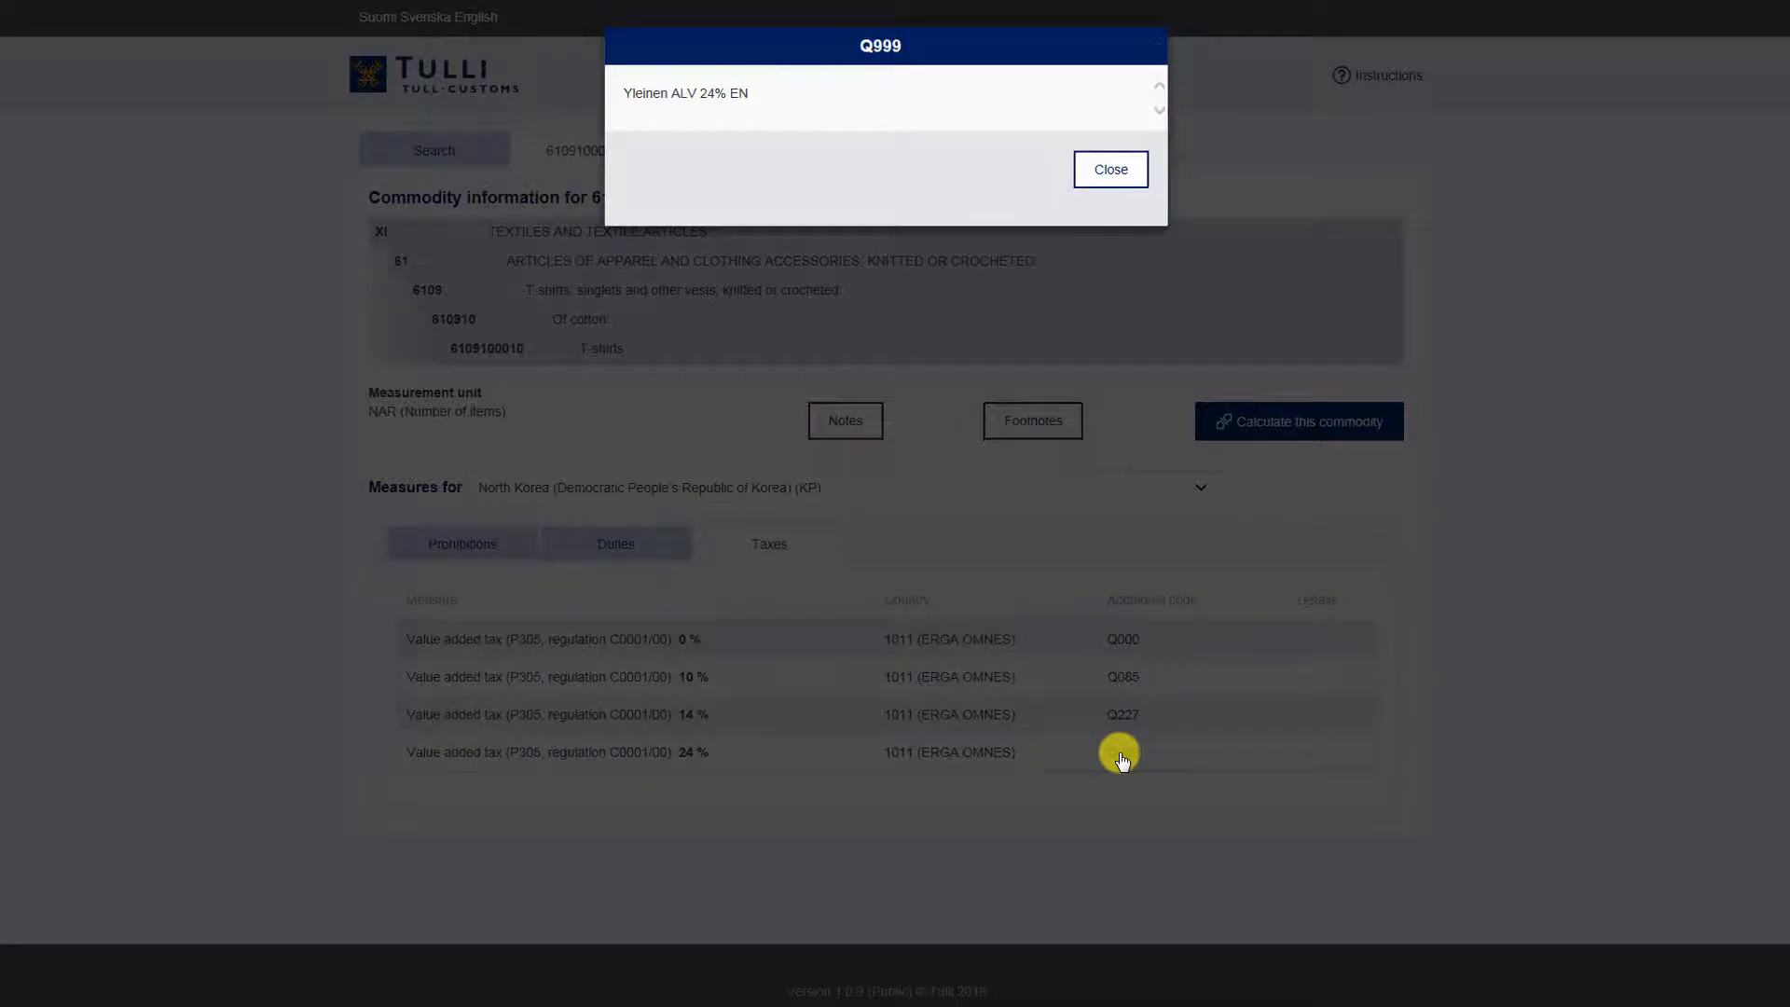